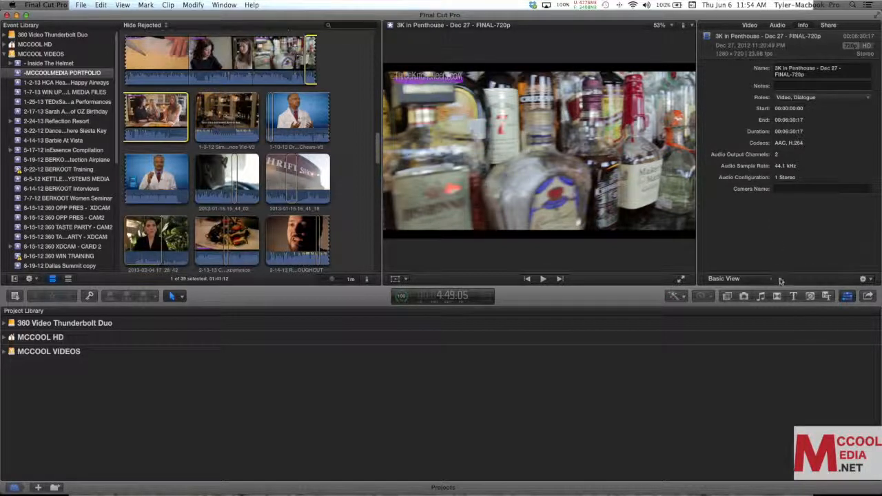
mouse_move(772, 281)
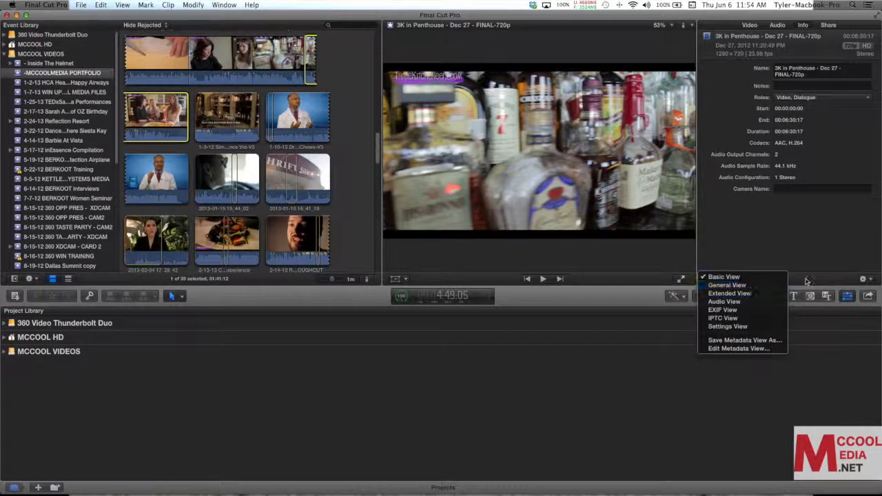
mouse_move(729, 293)
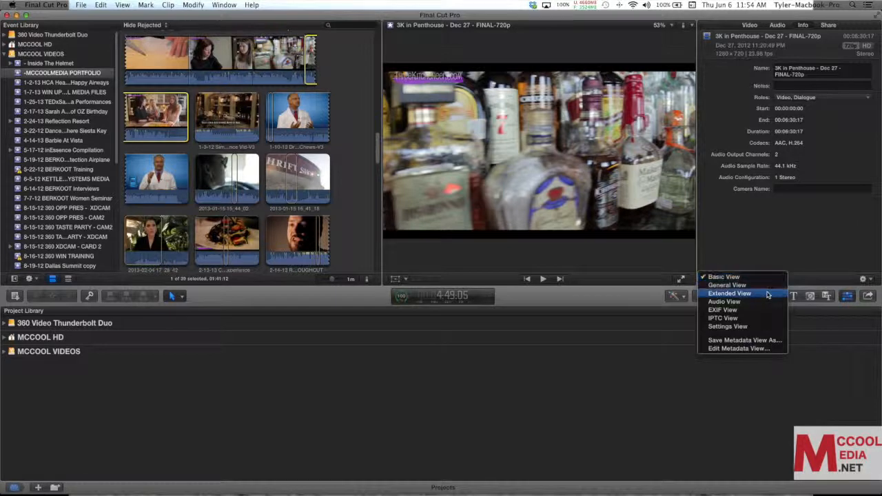
- Switch the 3K in Penthouse clip's Info metadata view to Extended View and scroll its fields
click(723, 276)
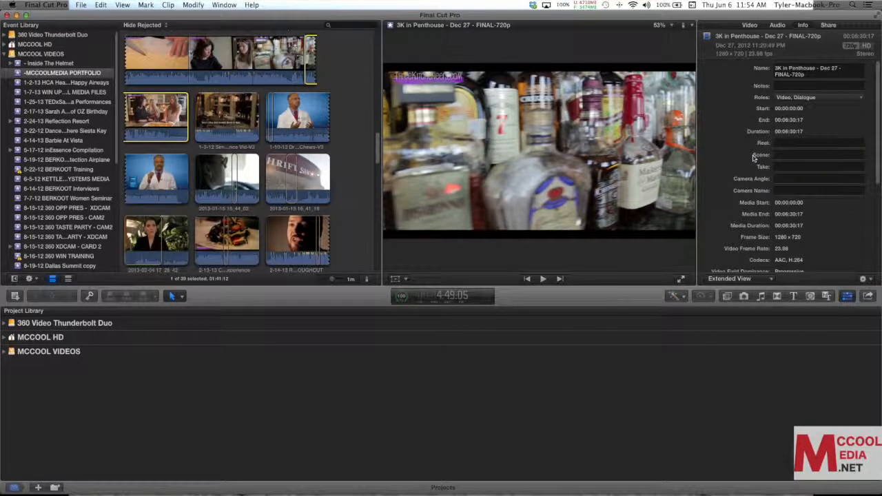
scroll(down, 3)
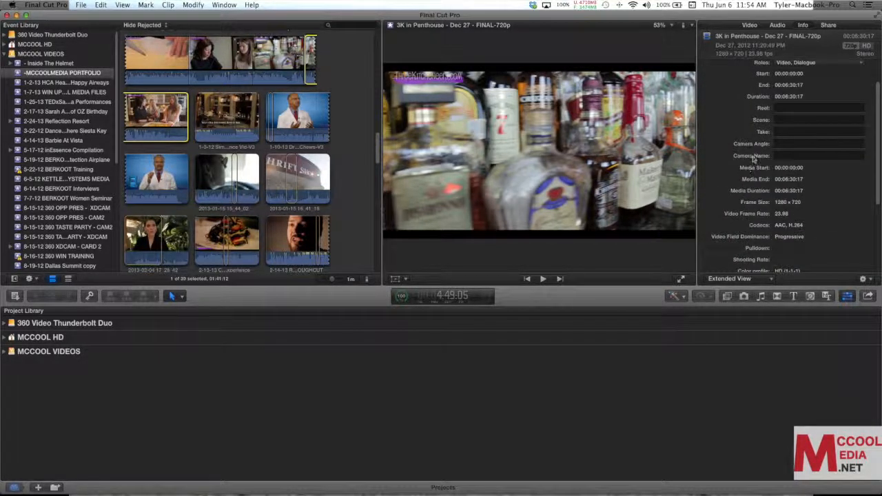
scroll(down, 3)
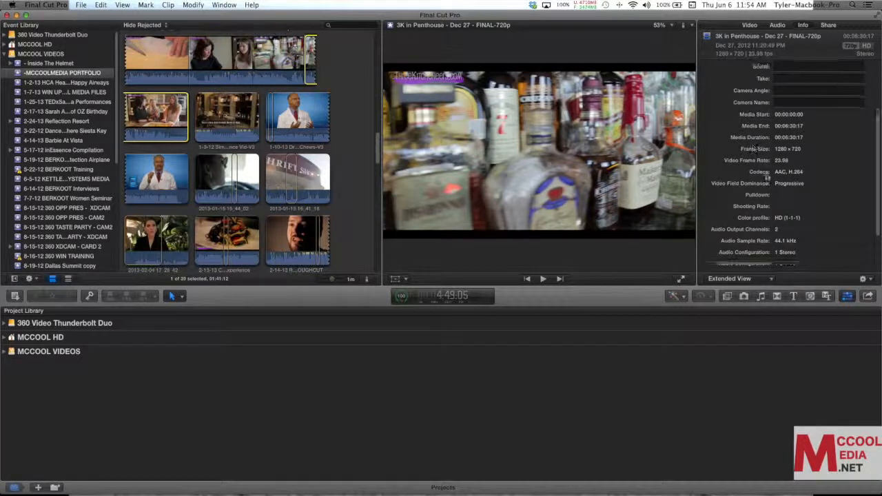
scroll(down, 3)
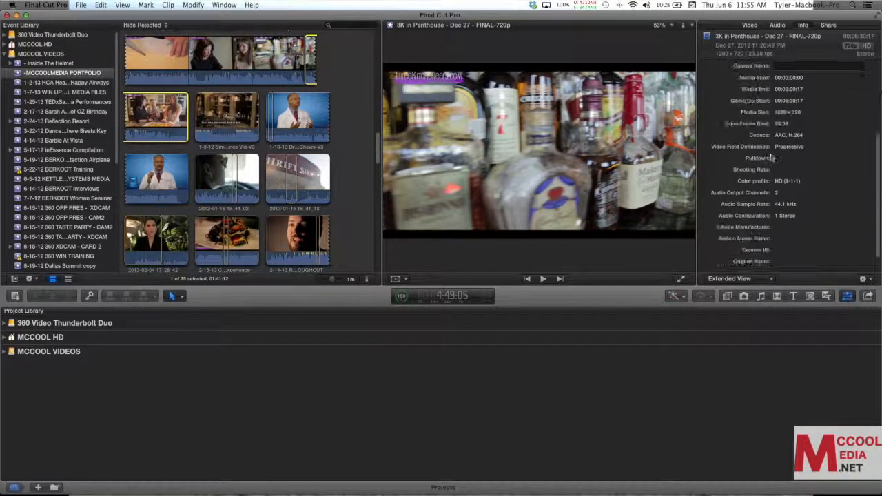
scroll(down, 3)
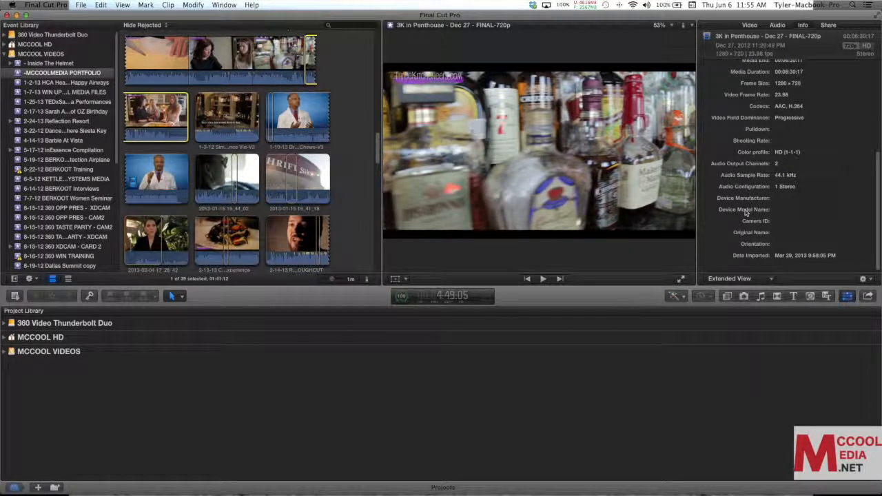
scroll(up, 3)
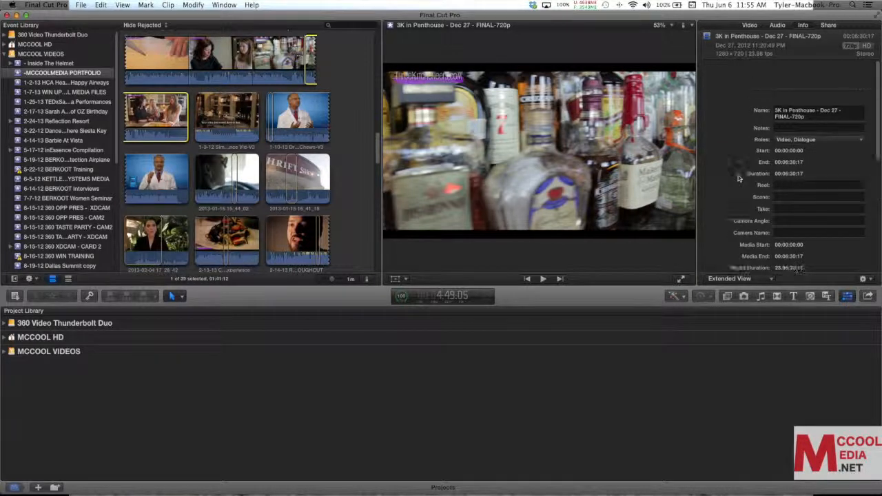
scroll(down, 3)
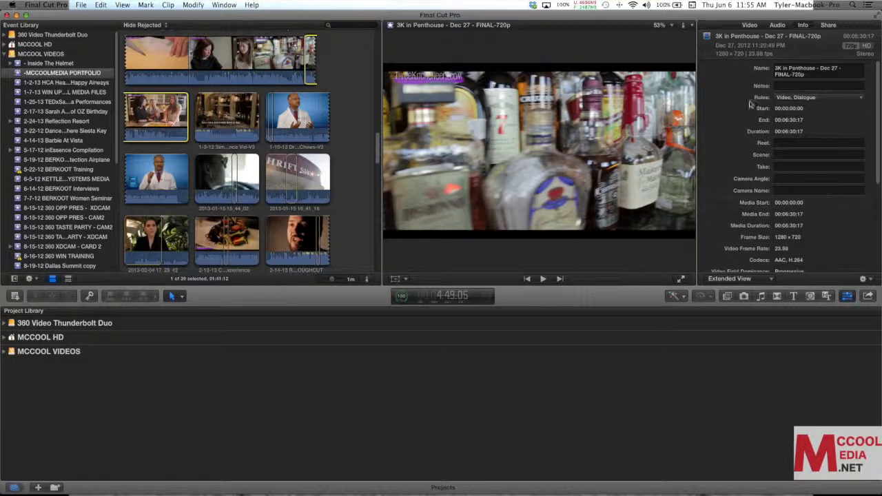
mouse_move(732, 156)
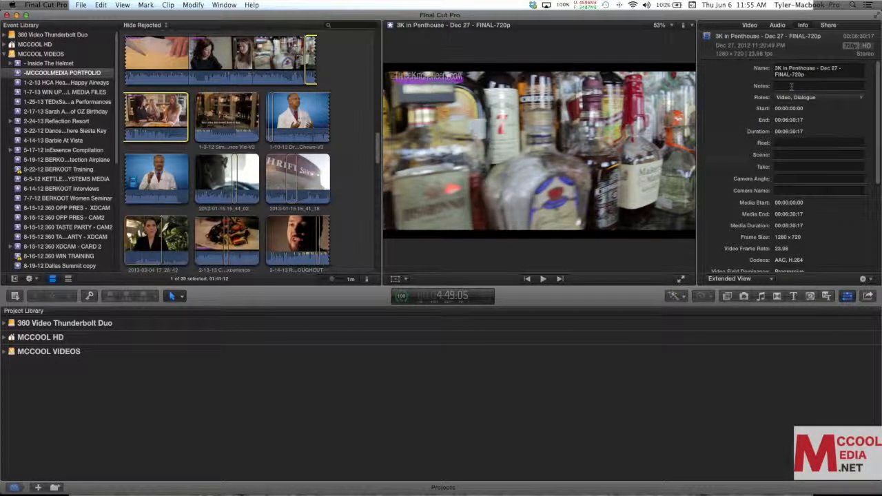
click(816, 154)
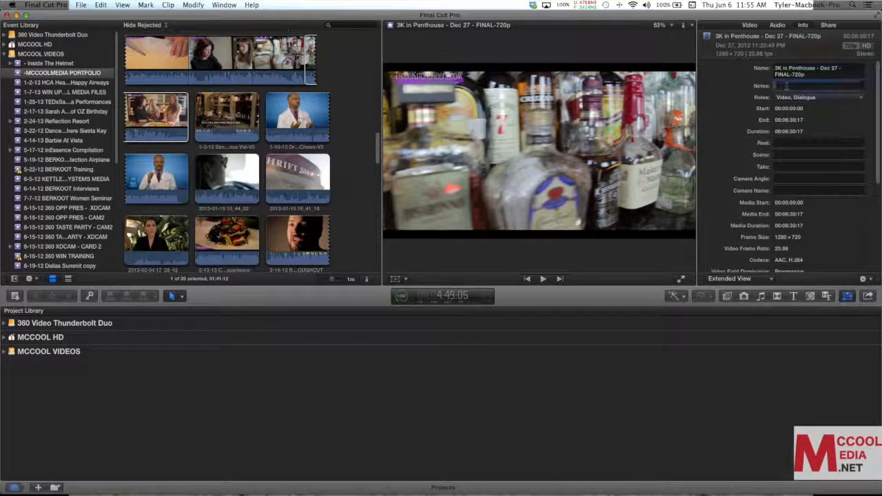
click(819, 84)
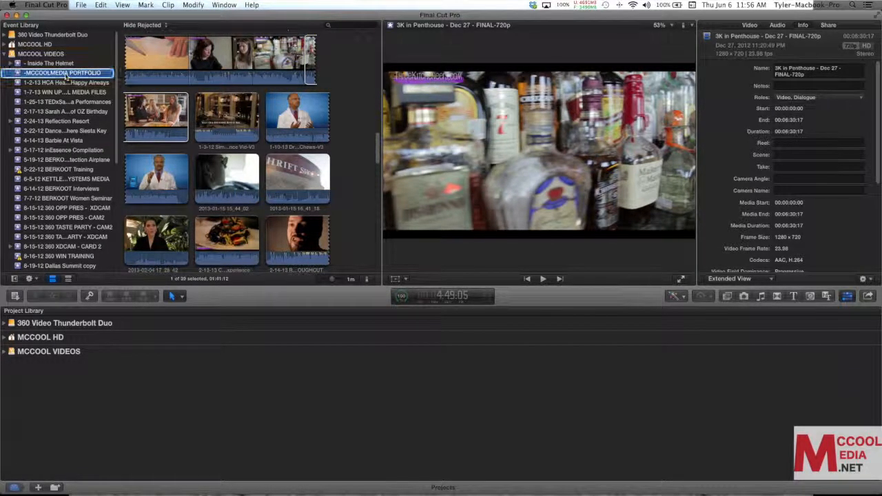
- Open the context menu for the -MCCOOLMEDIA PORTFOLIO event
right_click(59, 73)
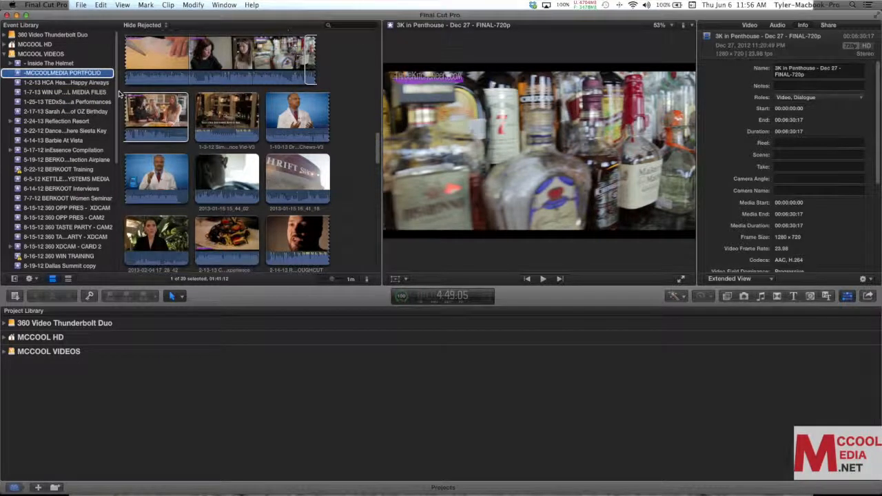
mouse_move(183, 184)
text(Stills)
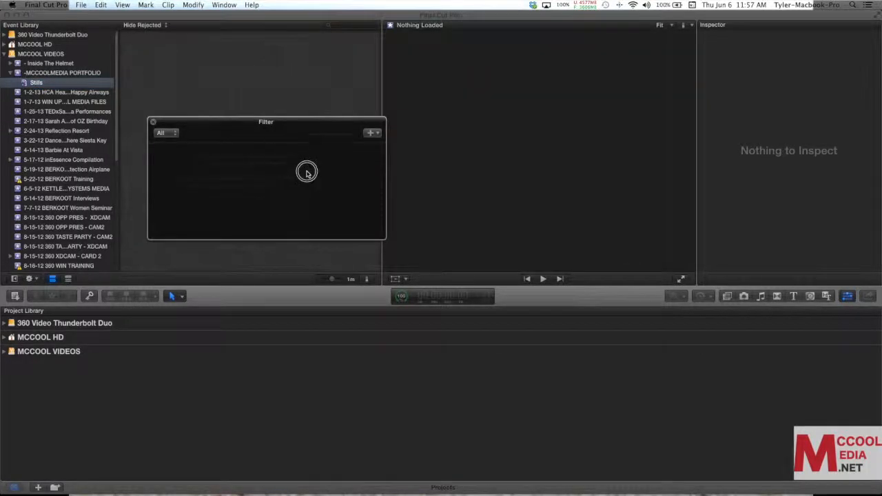
drag(266, 121, 314, 147)
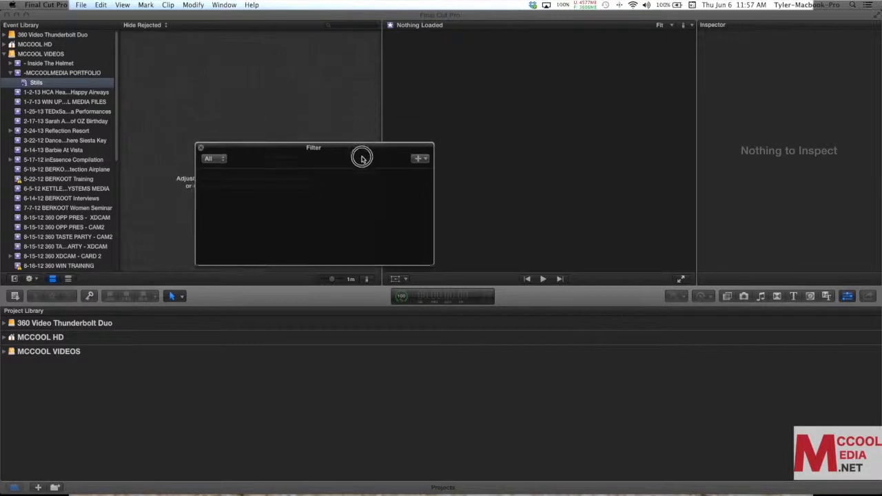
drag(314, 147, 344, 198)
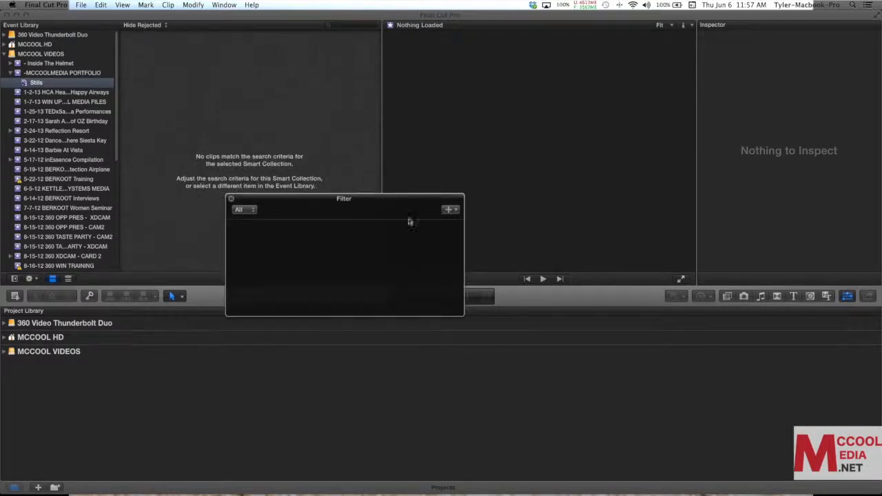
click(448, 209)
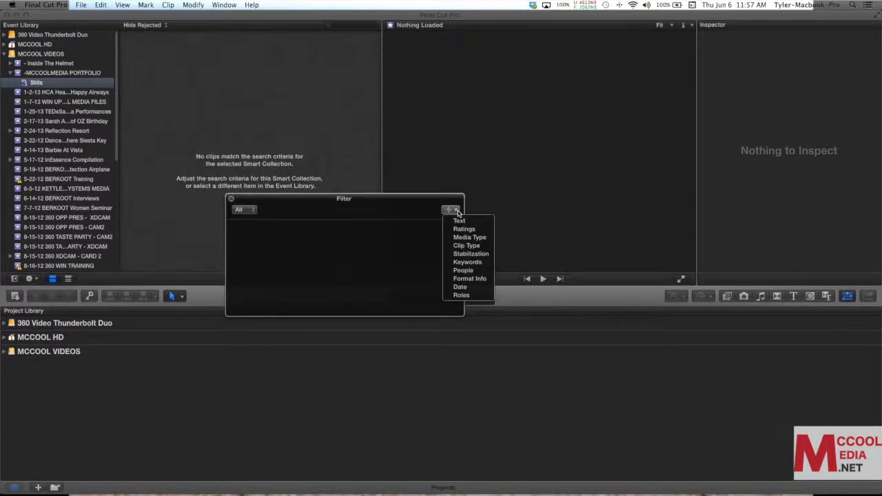
mouse_move(469, 237)
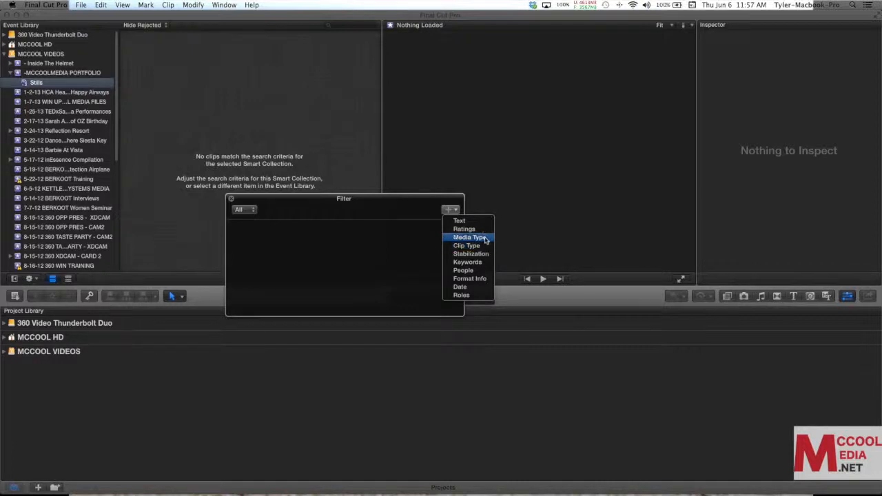
mouse_move(471, 253)
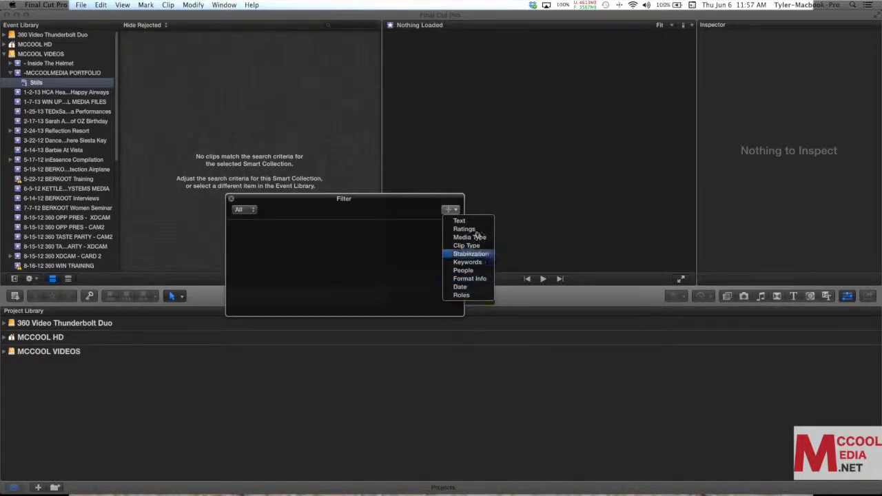
mouse_move(465, 229)
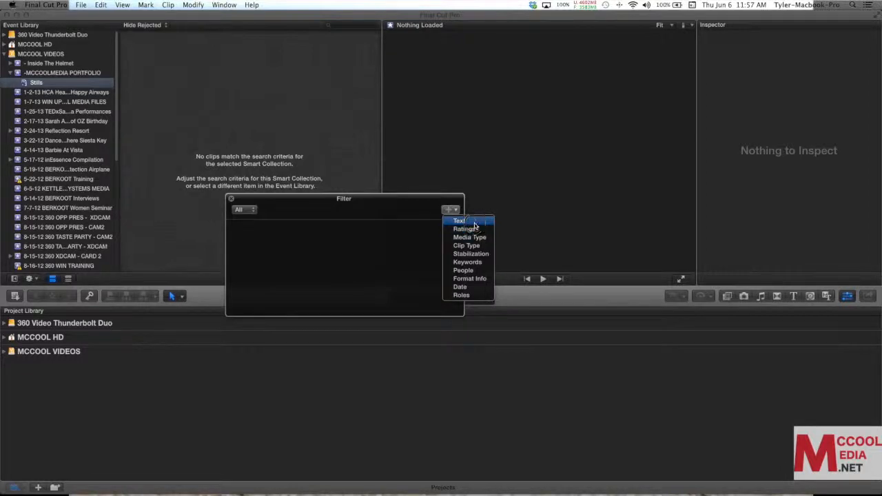
click(459, 221)
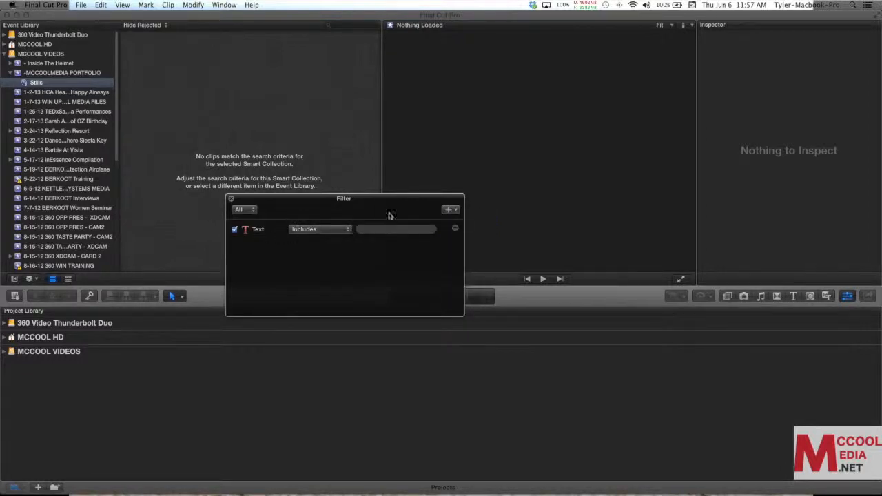
drag(344, 198, 298, 212)
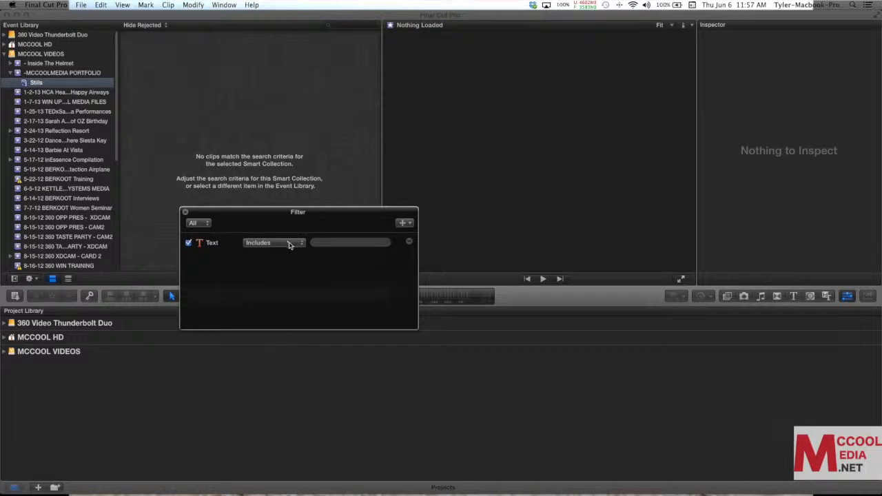
click(272, 242)
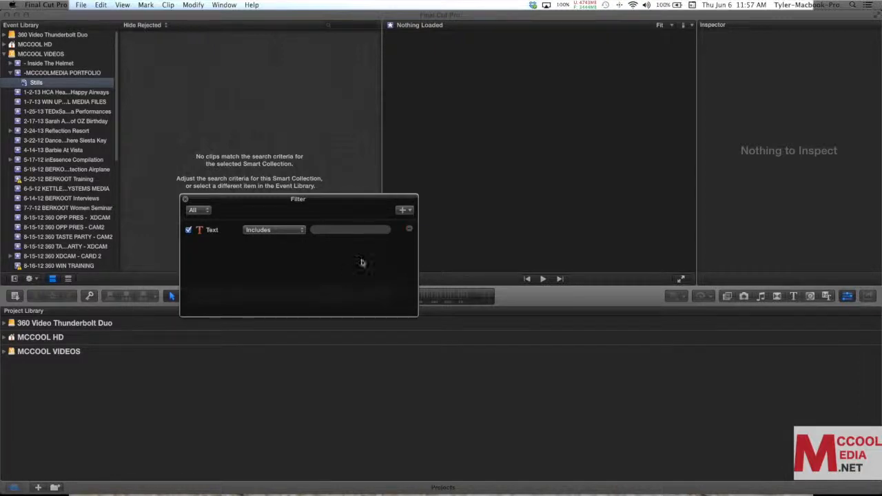
click(403, 210)
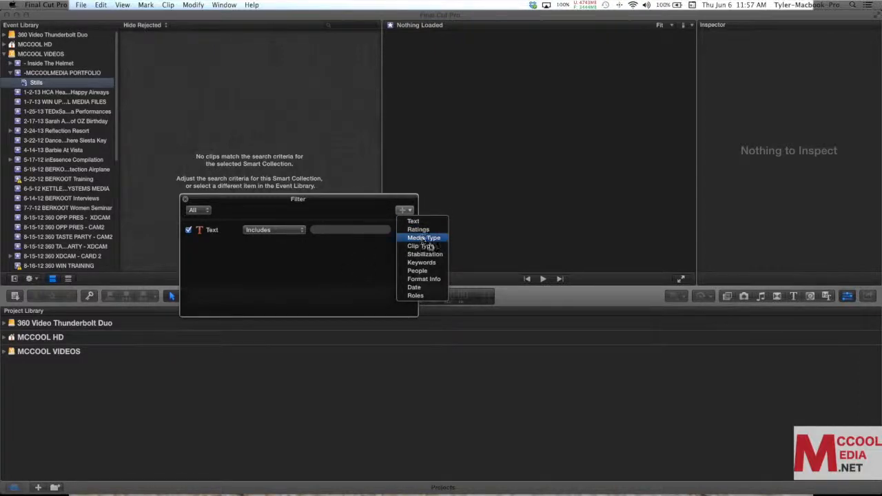
click(413, 220)
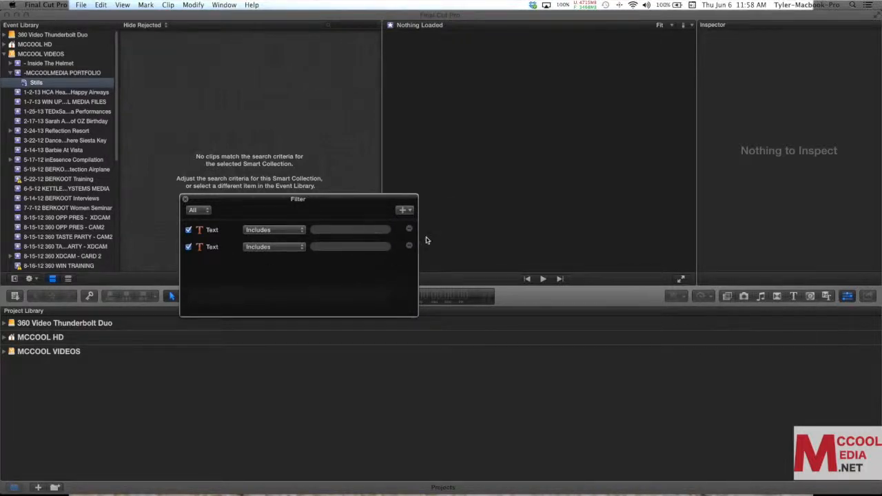
click(409, 246)
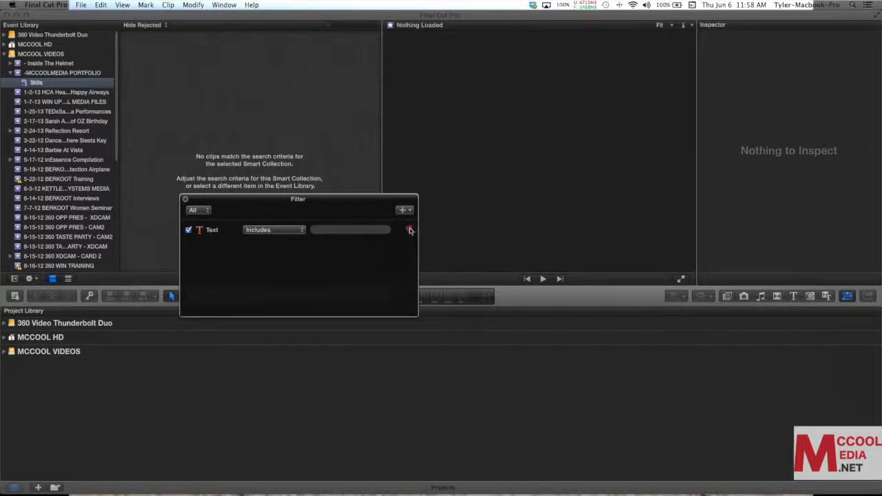
click(410, 230)
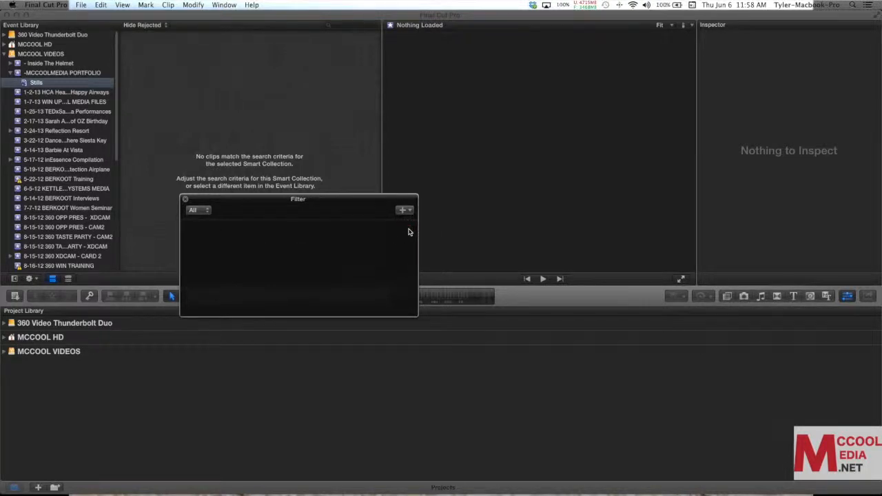
click(403, 210)
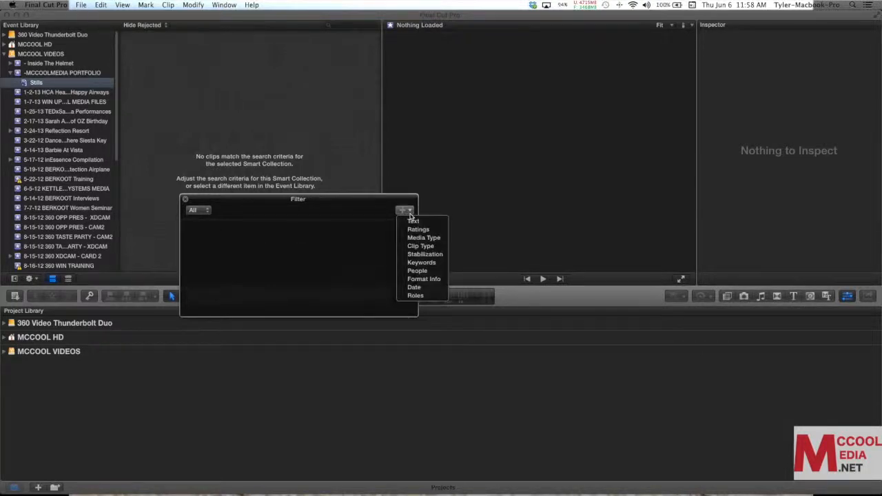
mouse_move(424, 238)
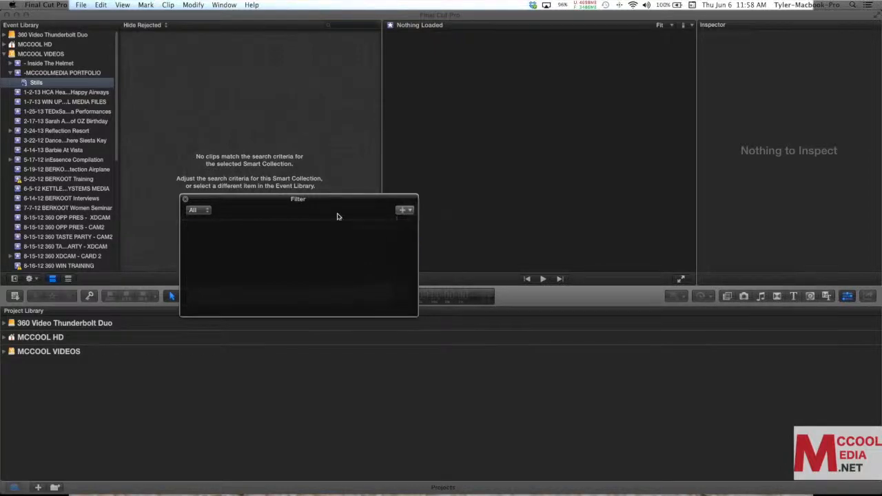
- Add a Media Type rule set to Stills in the Stills collection's filter
click(402, 210)
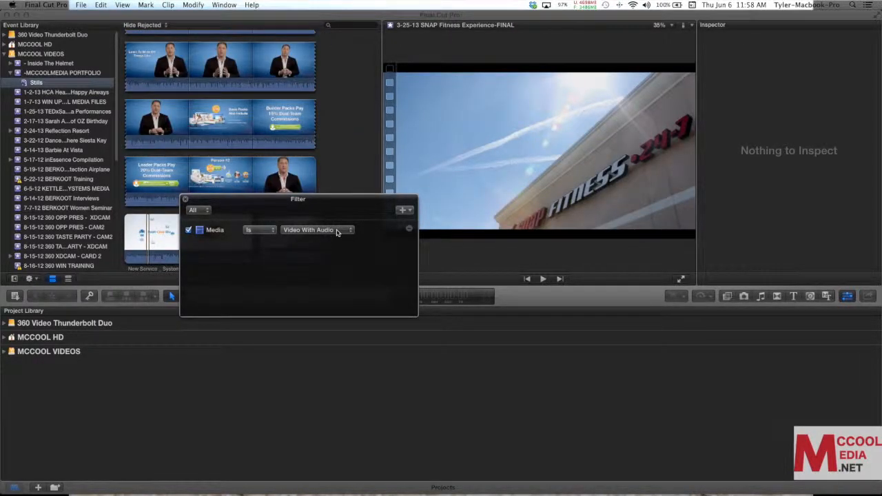
click(316, 229)
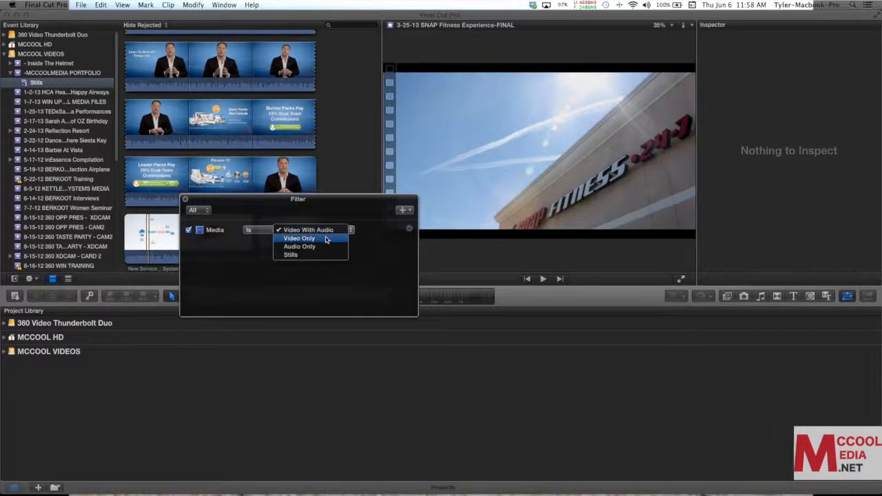
mouse_move(323, 254)
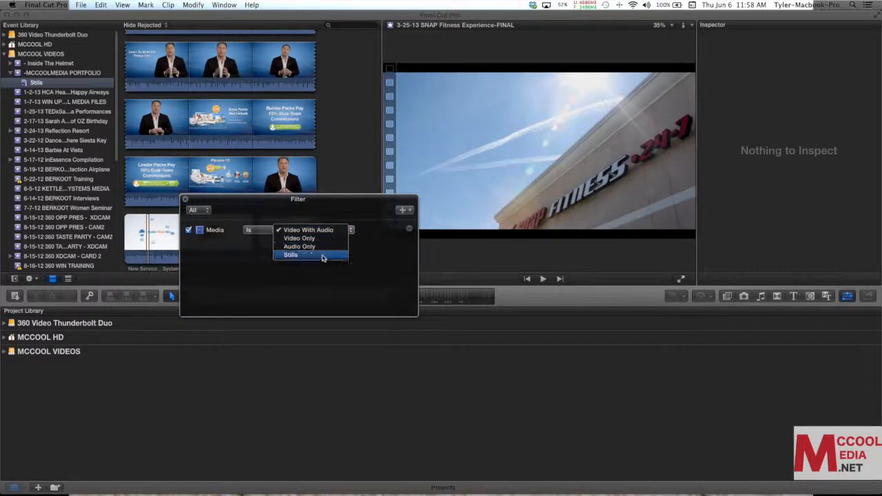
click(290, 255)
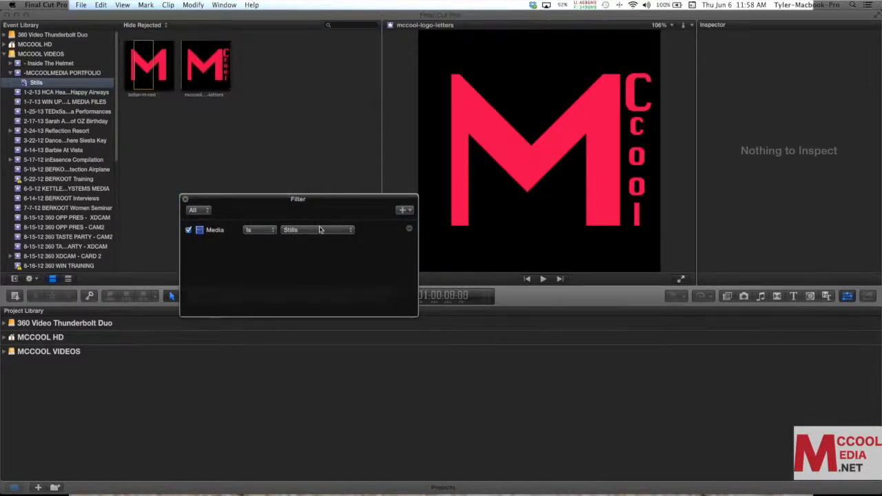
drag(297, 199, 318, 221)
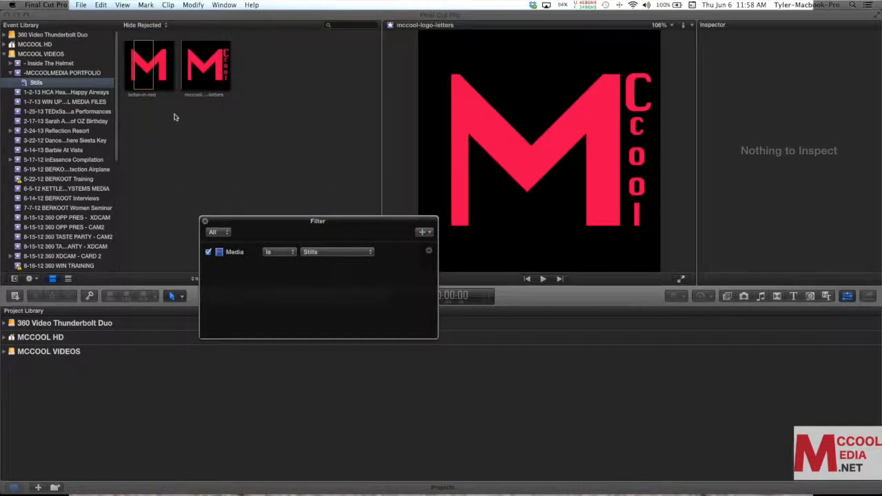
click(203, 65)
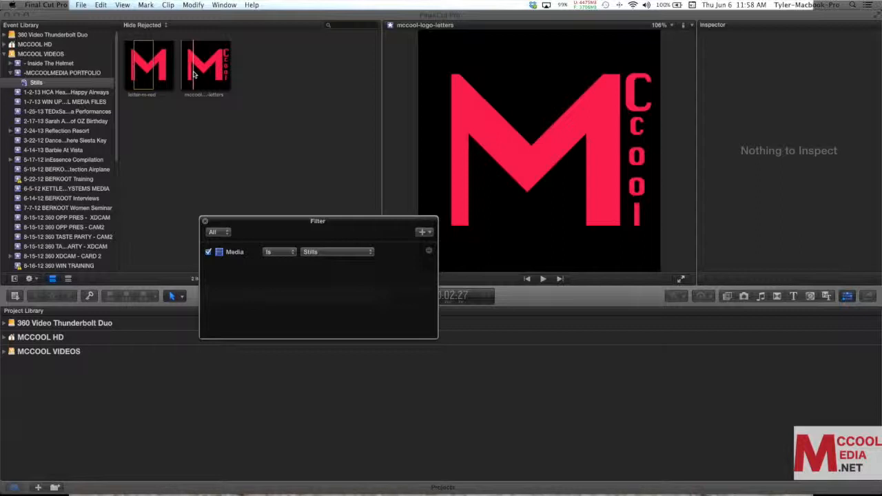
mouse_move(230, 206)
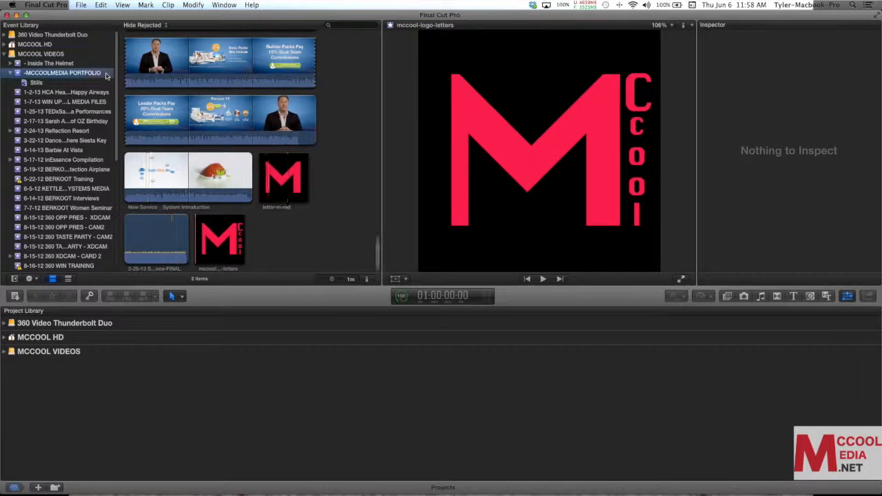
- Create a new smart collection in the MCCOOLMEDIA PORTFOLIO event and rename it 360
right_click(62, 72)
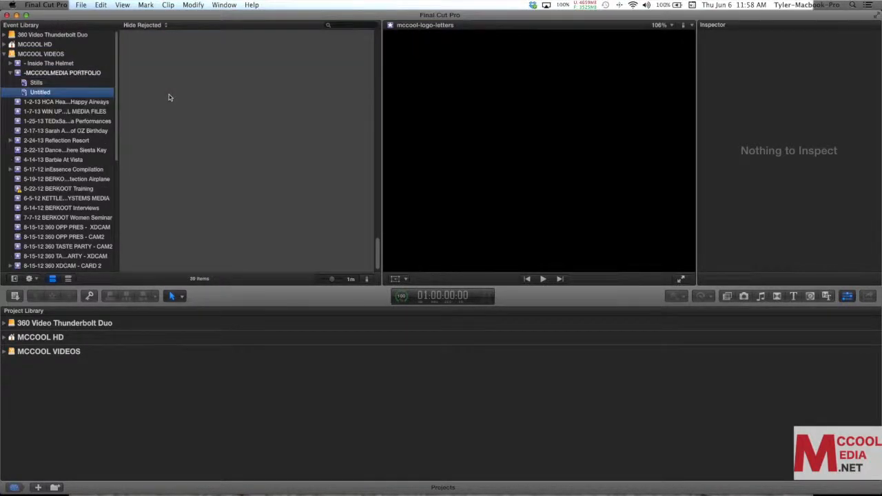
click(40, 92)
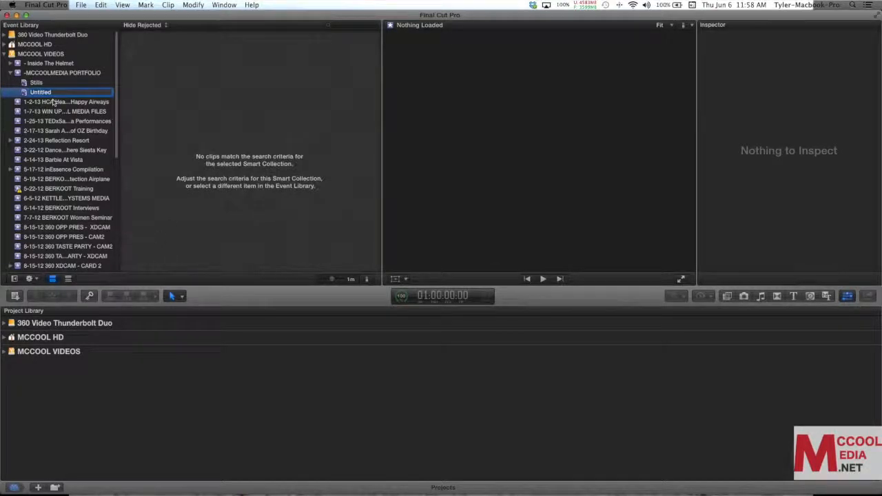
double_click(40, 91)
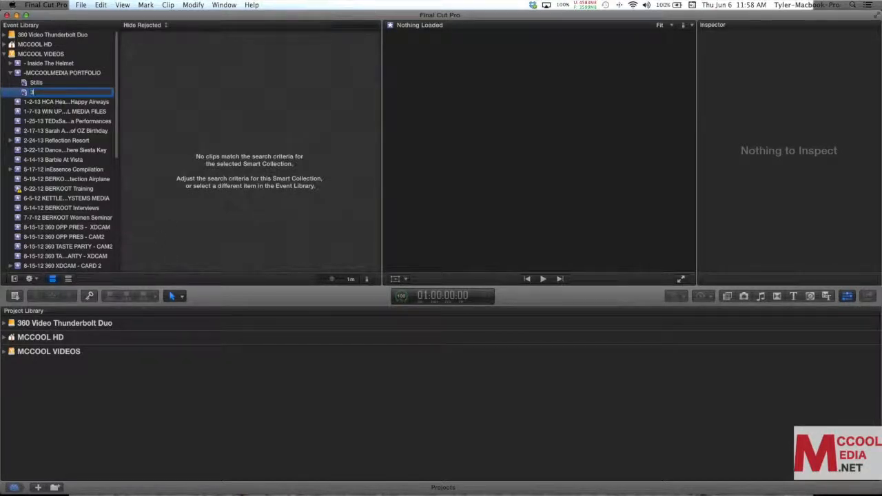
click(34, 82)
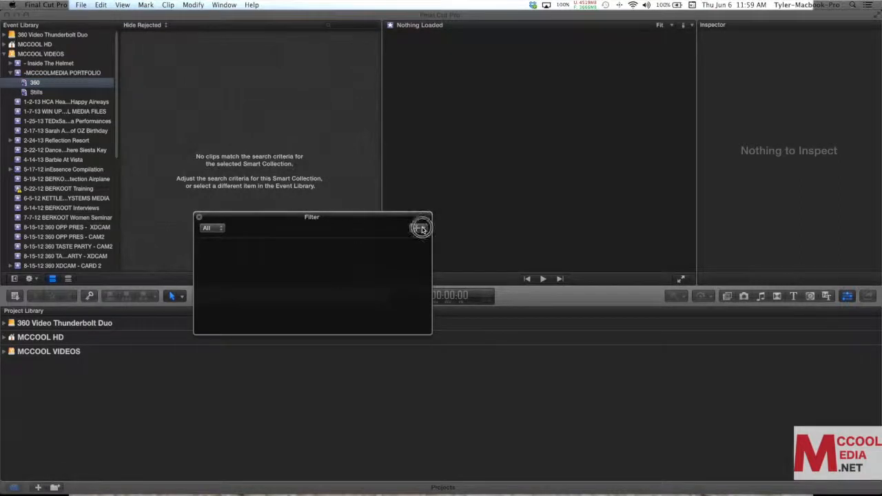
- Add a Text rule matching clips that include '360'
click(416, 228)
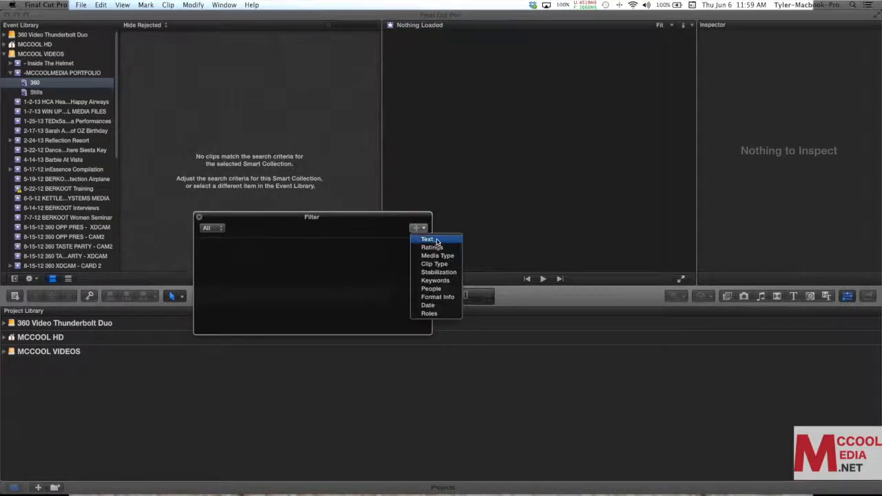
click(427, 239)
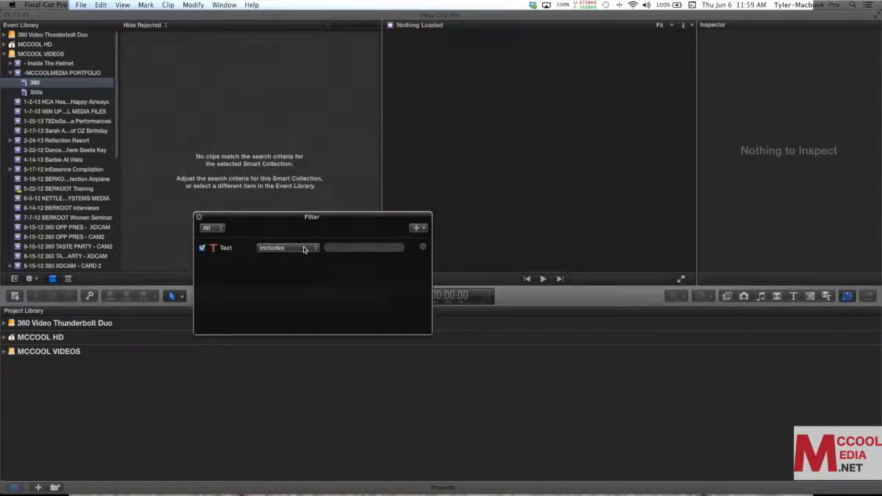
click(365, 247)
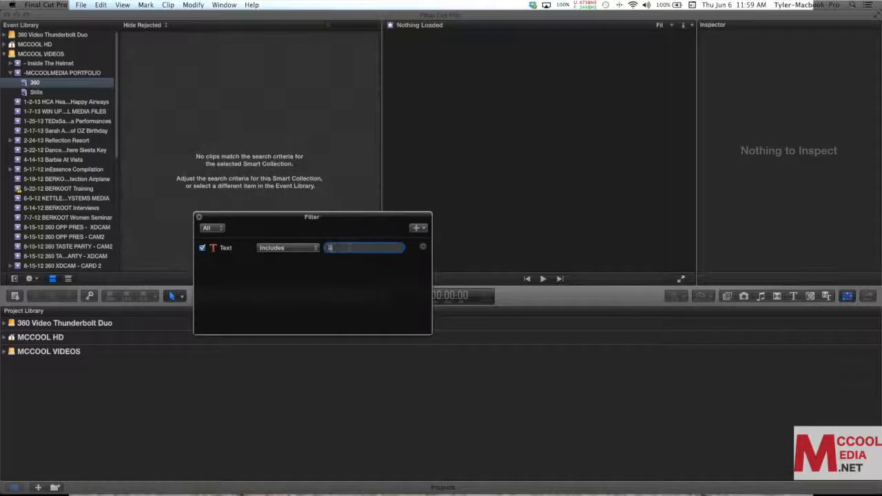
text(360)
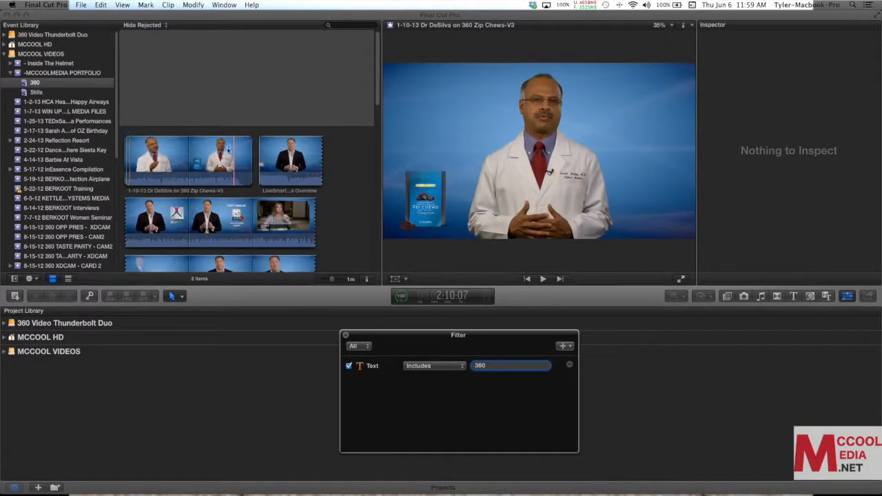
click(289, 161)
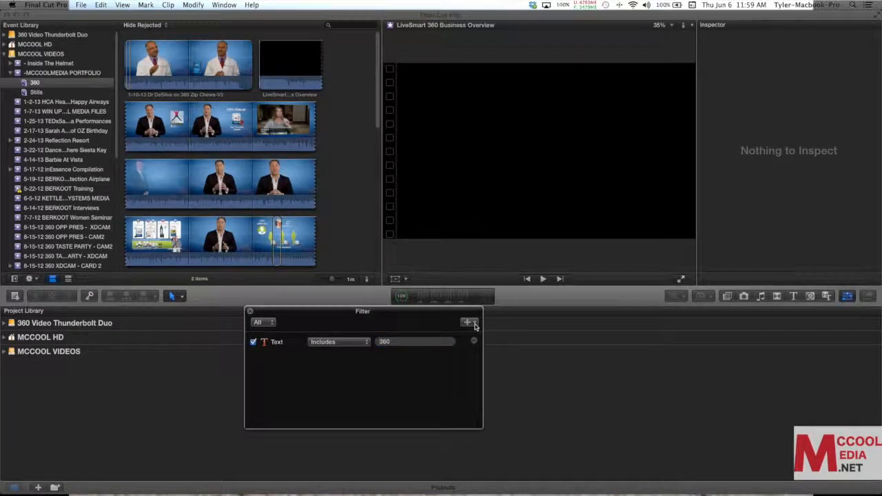
- Open the 360 collection's list of additional rule types without choosing one
click(468, 322)
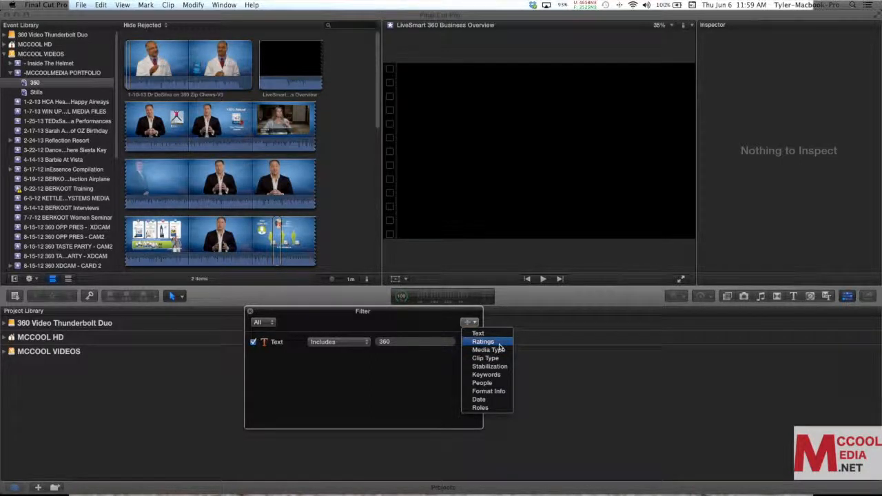
mouse_move(488, 350)
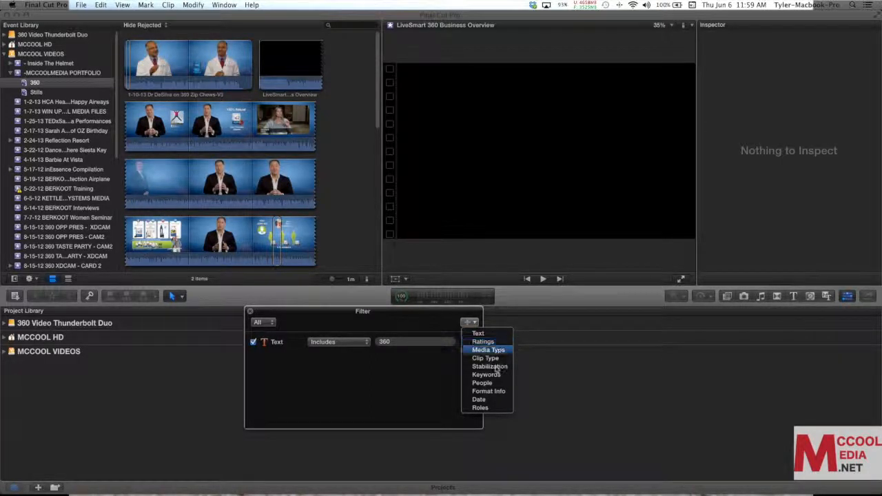
mouse_move(485, 374)
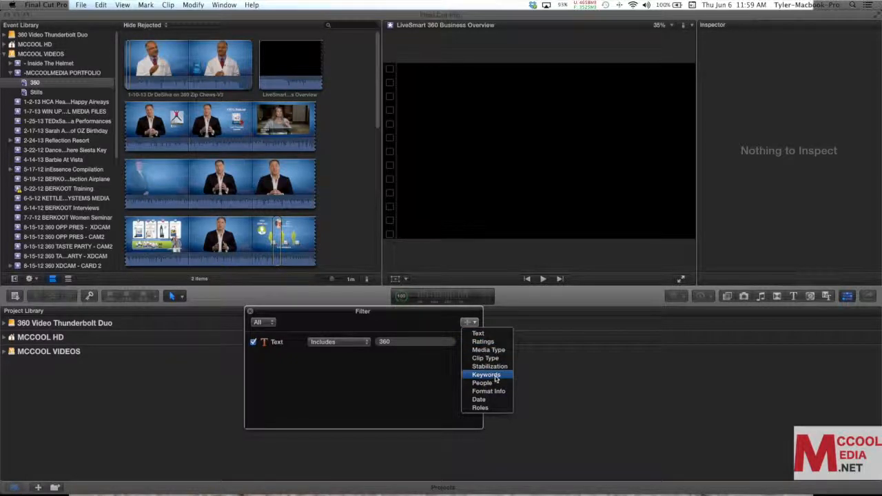
mouse_move(478, 400)
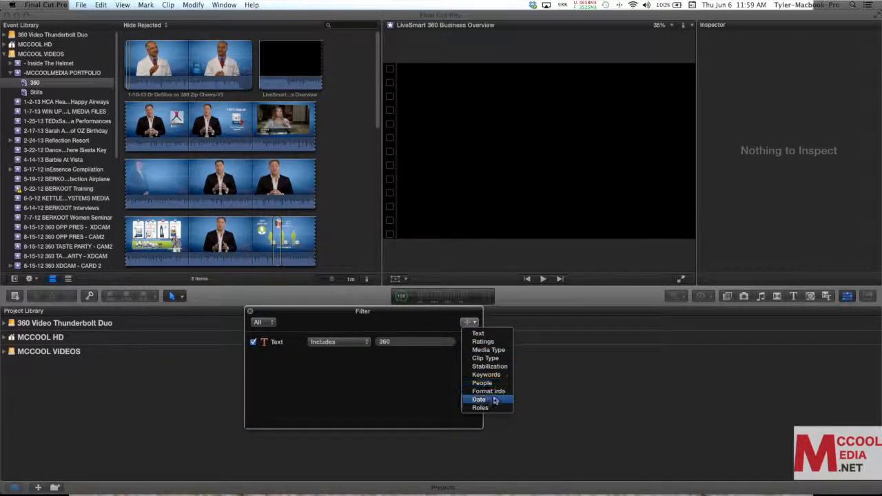
mouse_move(480, 407)
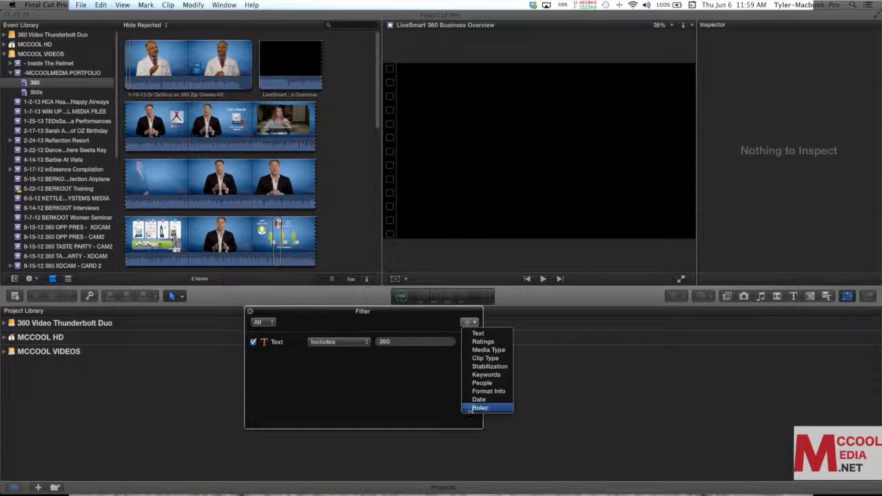
mouse_move(341, 364)
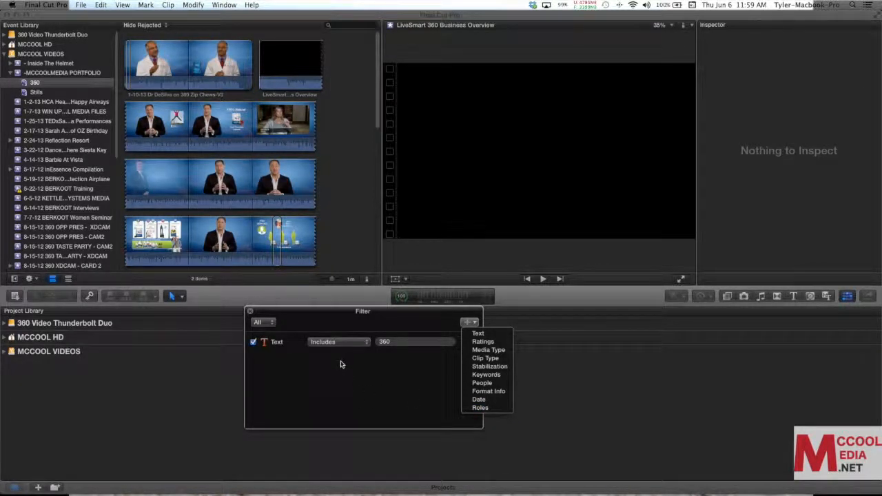
mouse_move(420, 377)
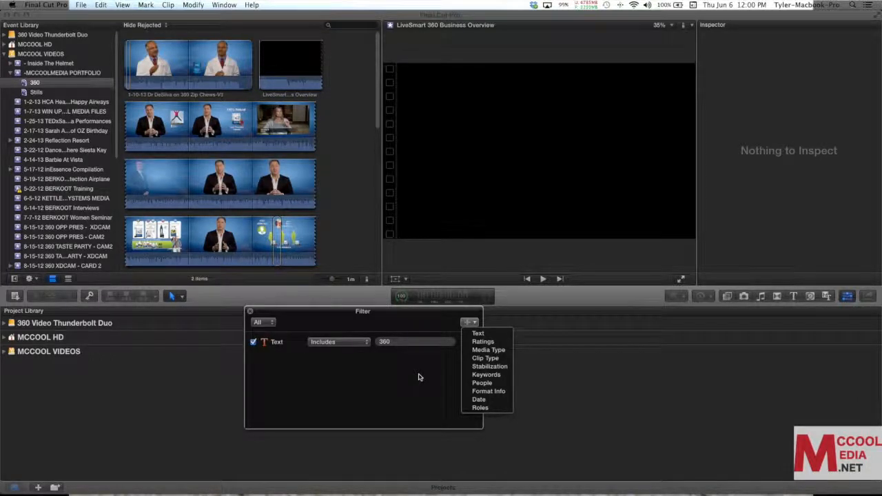
mouse_move(399, 374)
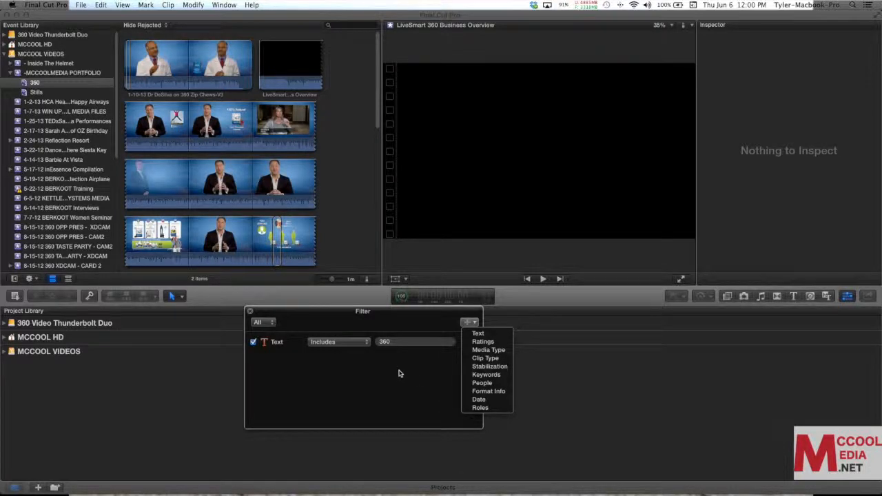
mouse_move(374, 377)
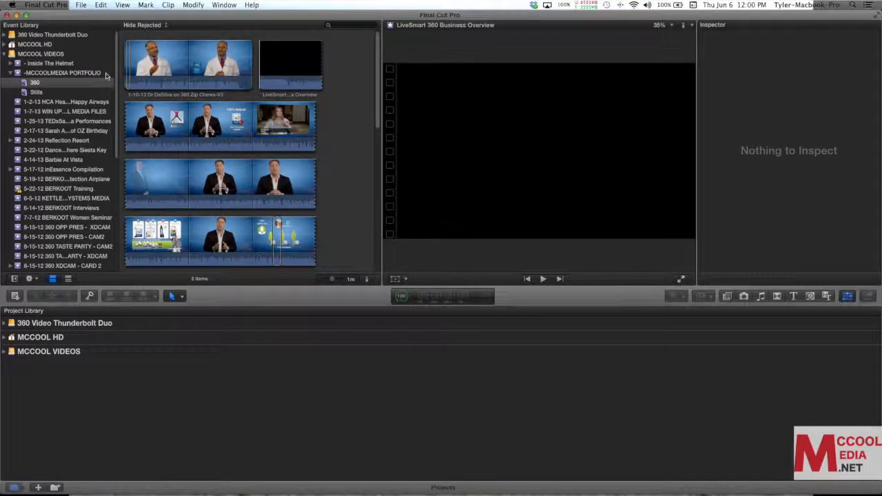
- Create a new Untitled smart collection in the MCCOOLMEDIA PORTFOLIO event and show its empty filter
click(62, 73)
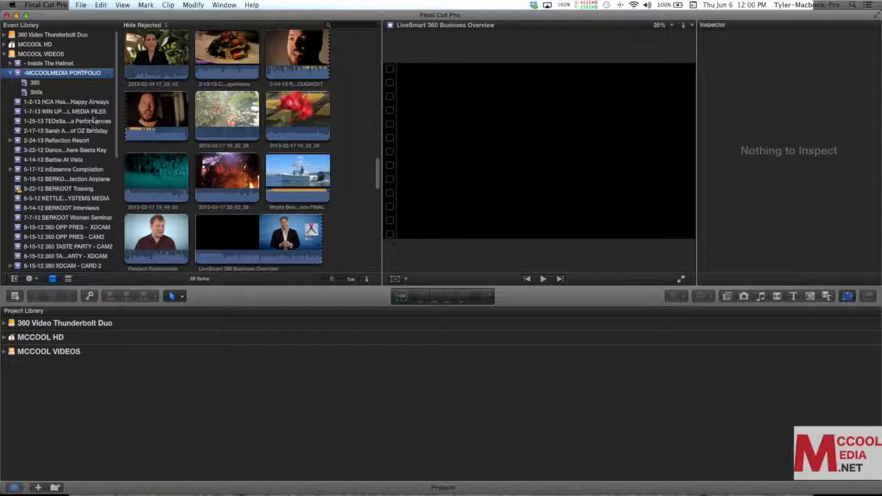
right_click(62, 72)
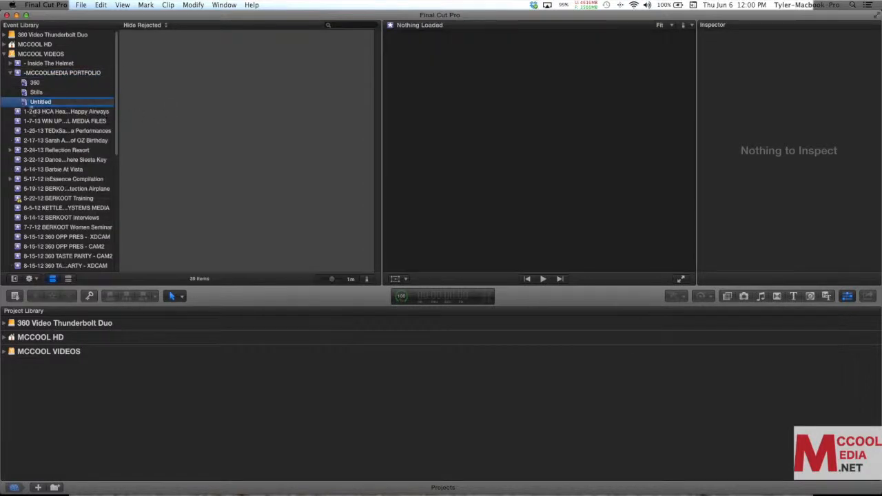
click(40, 101)
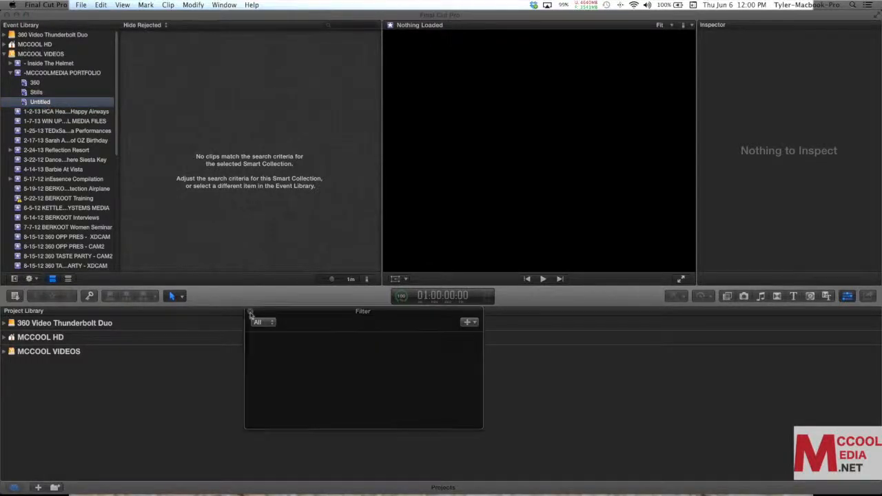
click(250, 311)
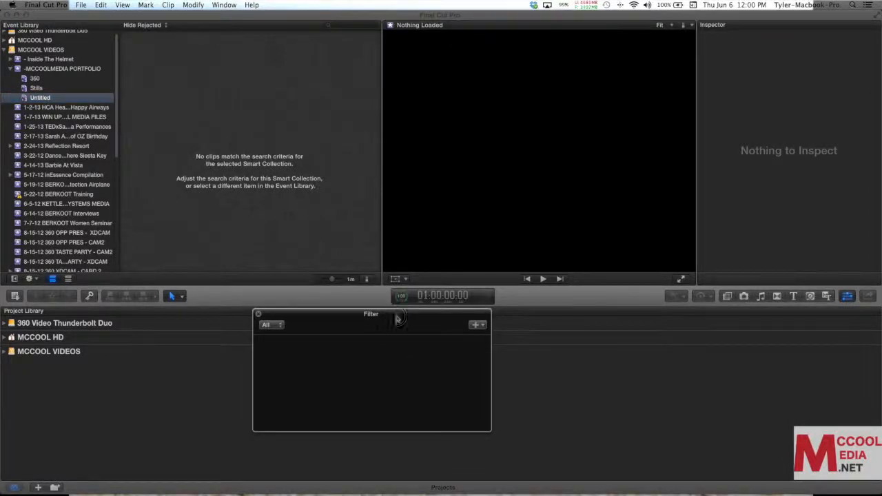
- Add a Format Info rule on Camera Name, entering then clearing 'Canon' as the value
click(476, 324)
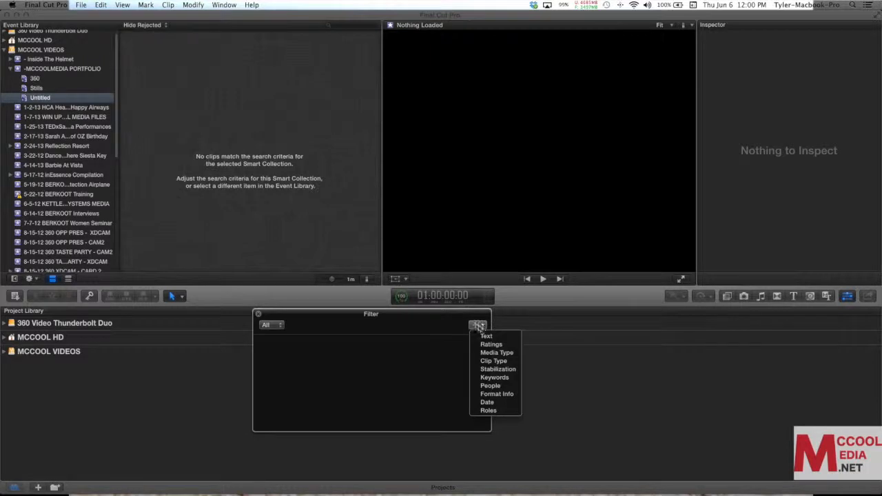
mouse_move(496, 352)
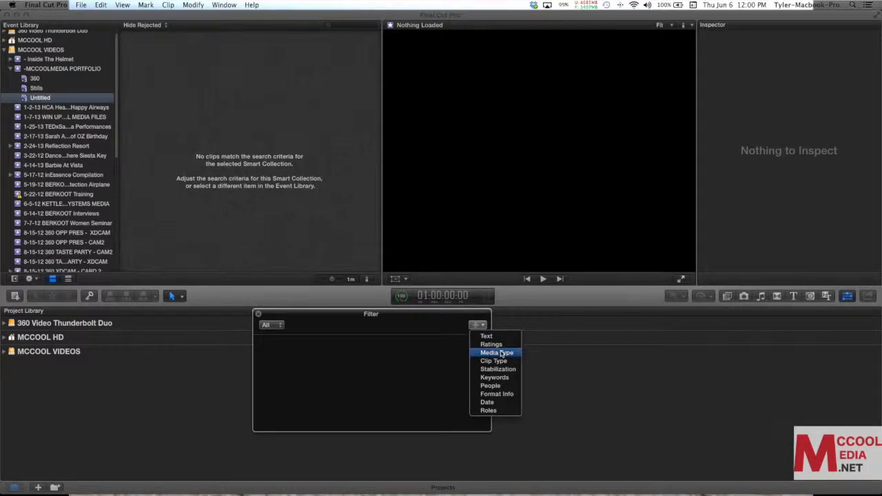
mouse_move(495, 361)
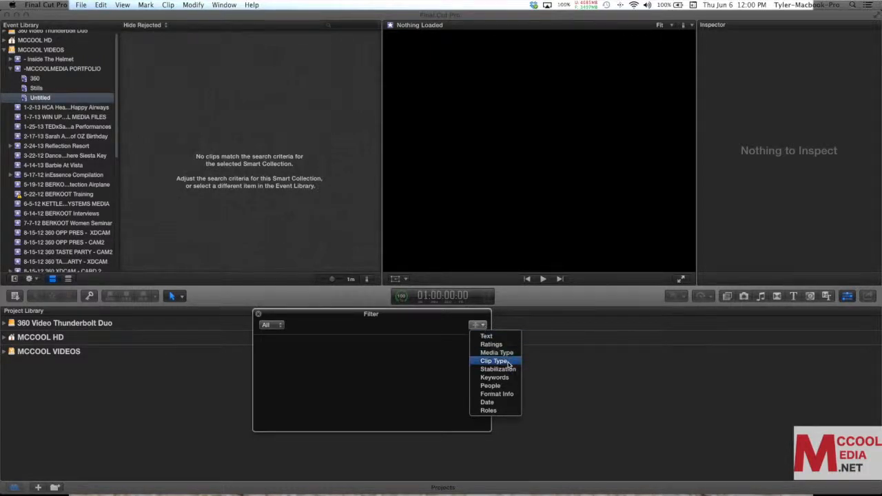
mouse_move(510, 393)
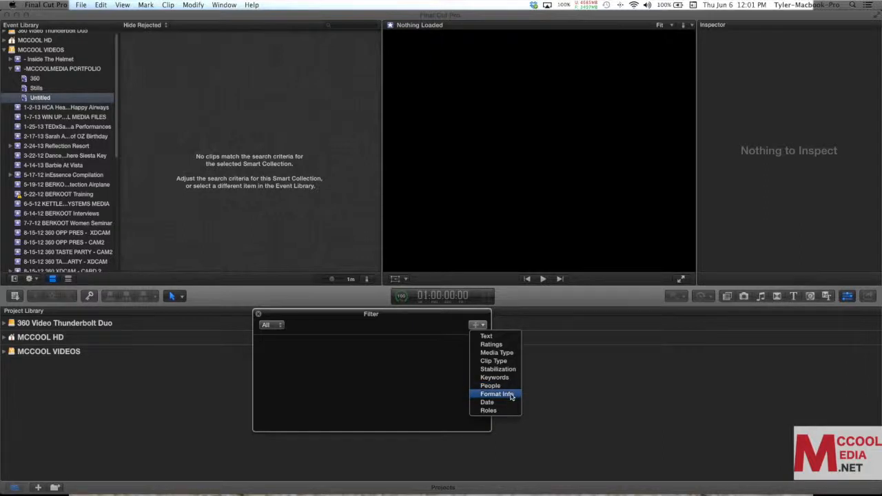
mouse_move(515, 395)
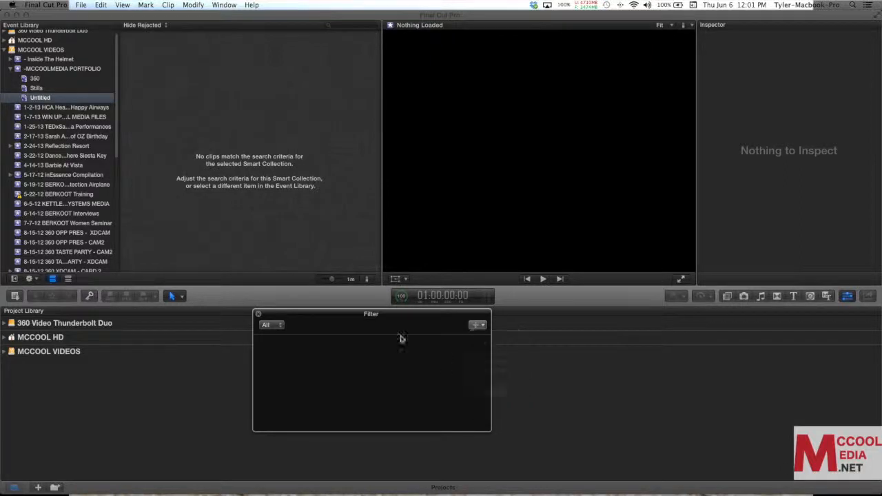
click(476, 324)
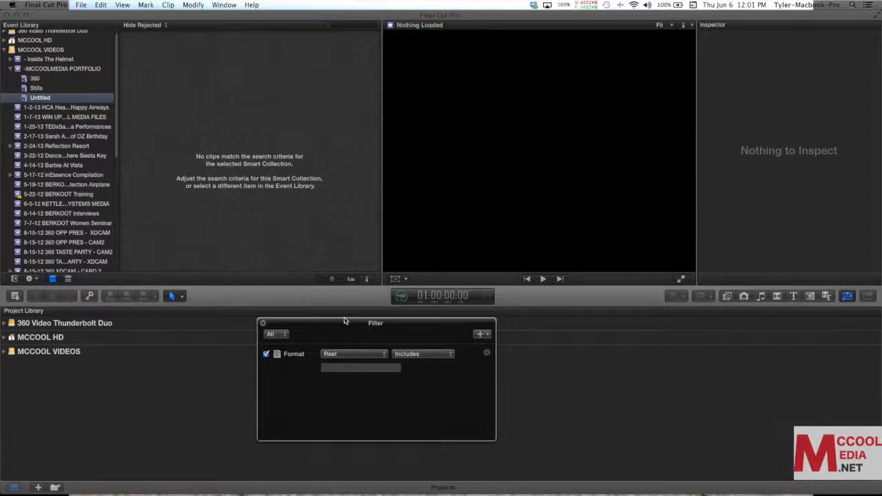
click(354, 353)
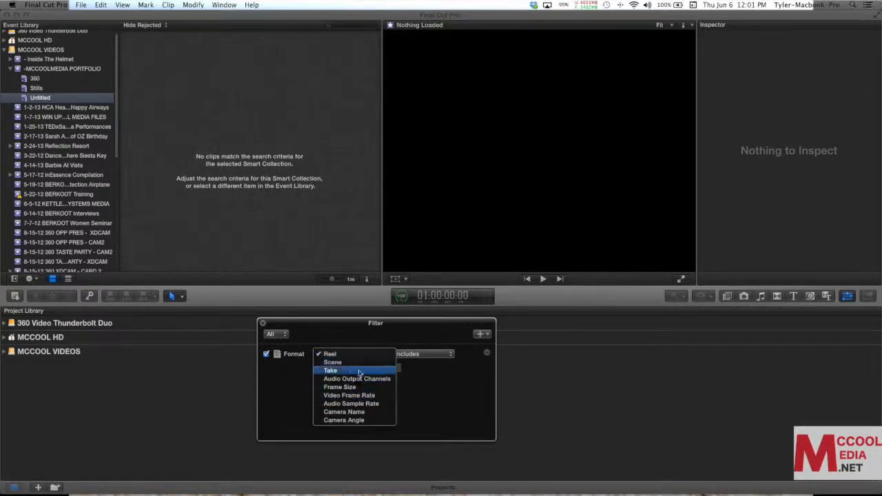
mouse_move(340, 387)
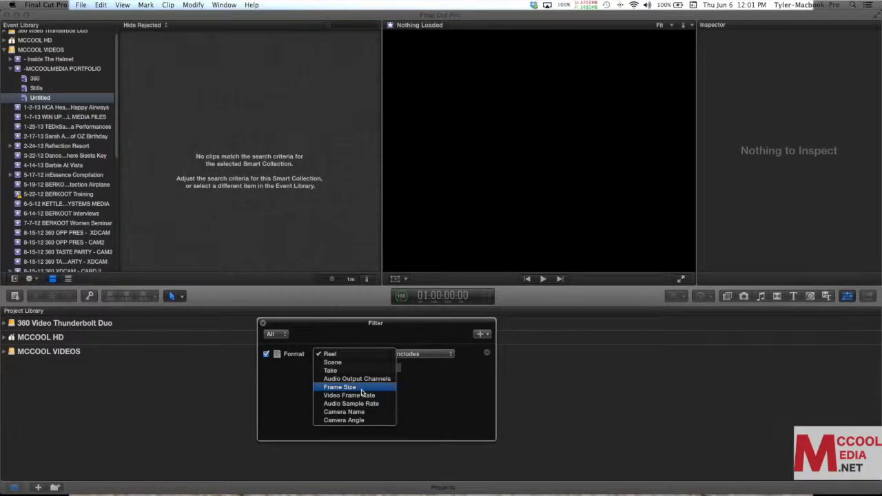
mouse_move(350, 395)
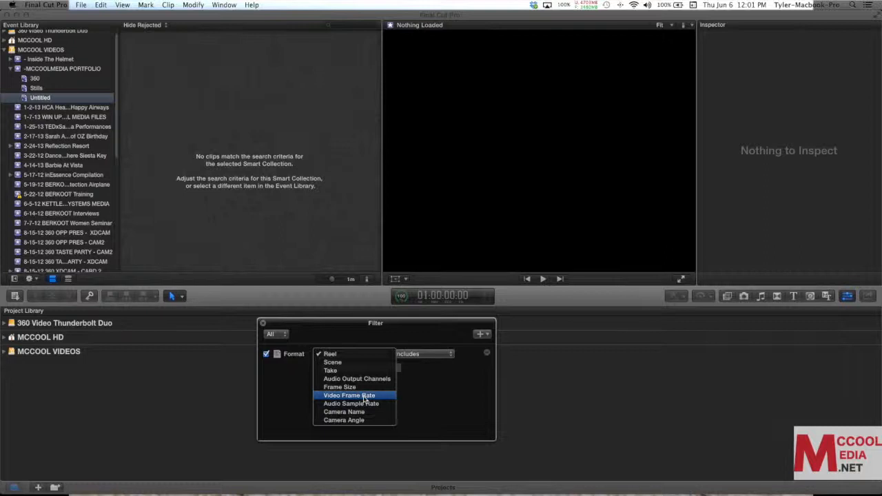
mouse_move(370, 421)
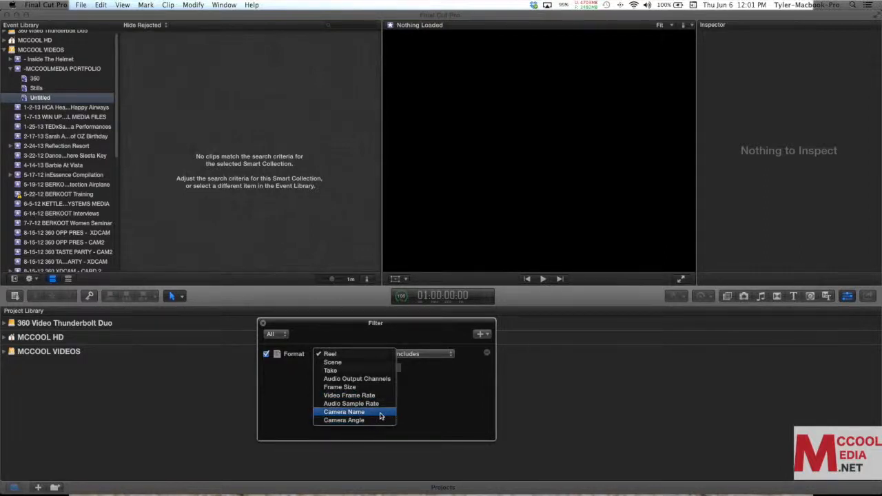
click(344, 411)
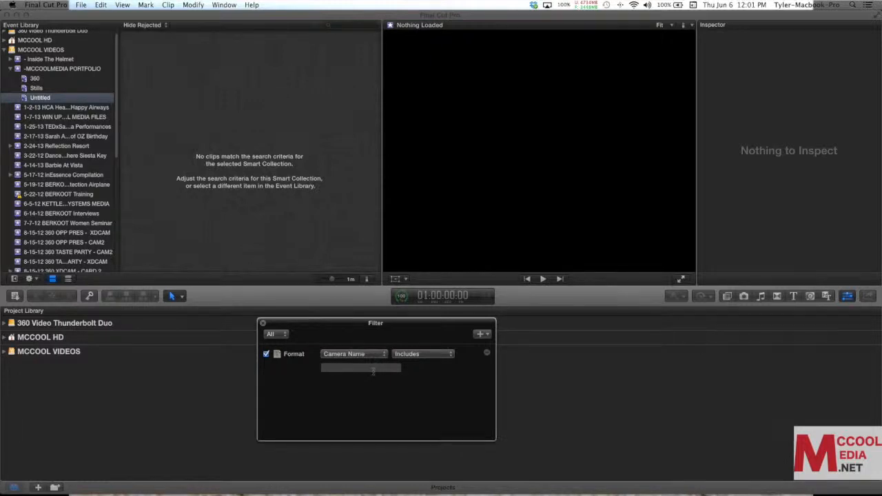
click(360, 367)
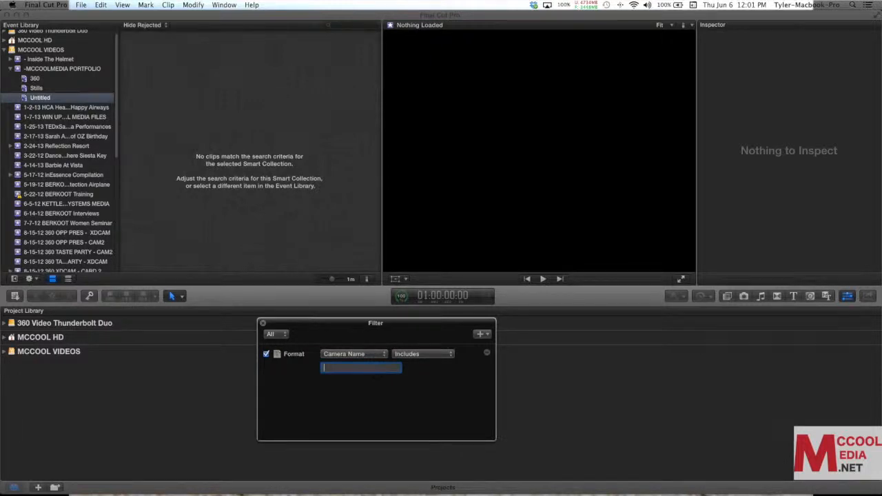
text(Canon)
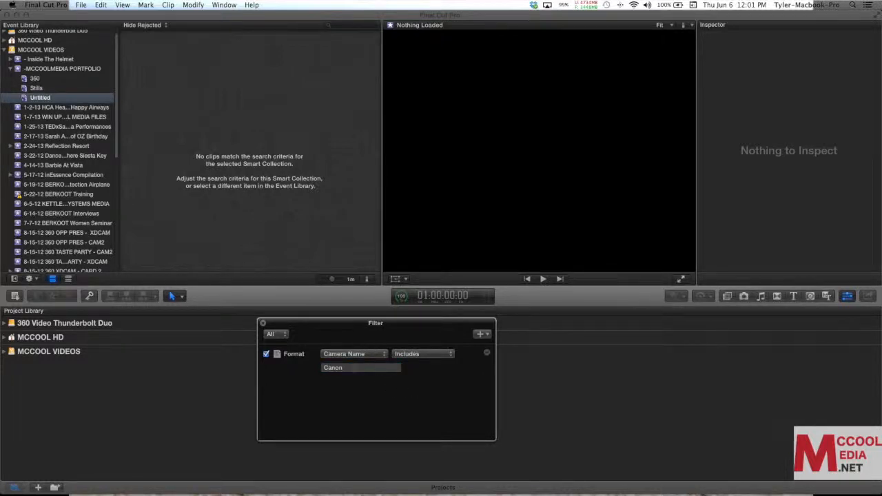
triple_click(358, 367)
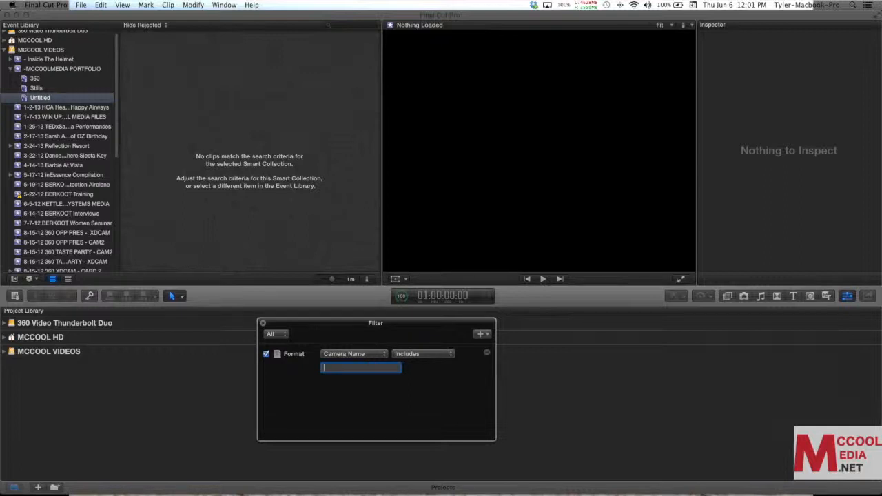
- Change the rule to Video Frame Rate includes 29.97 and close the Filter window
click(353, 353)
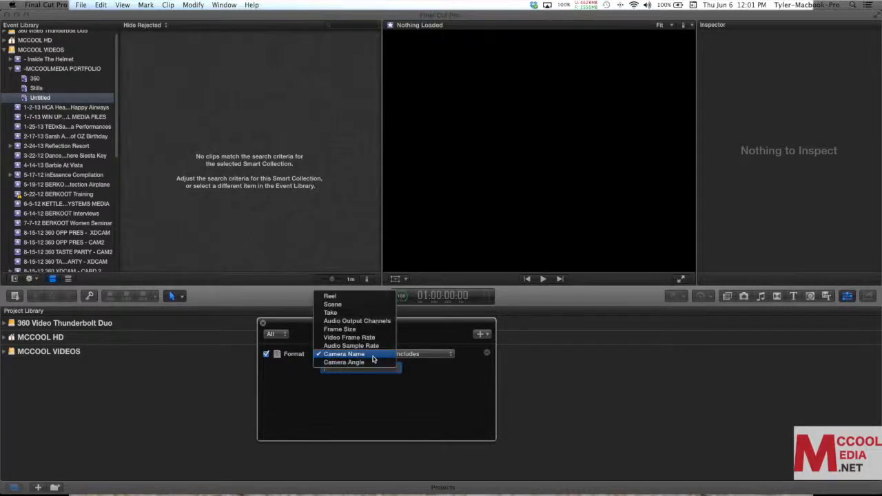
mouse_move(379, 346)
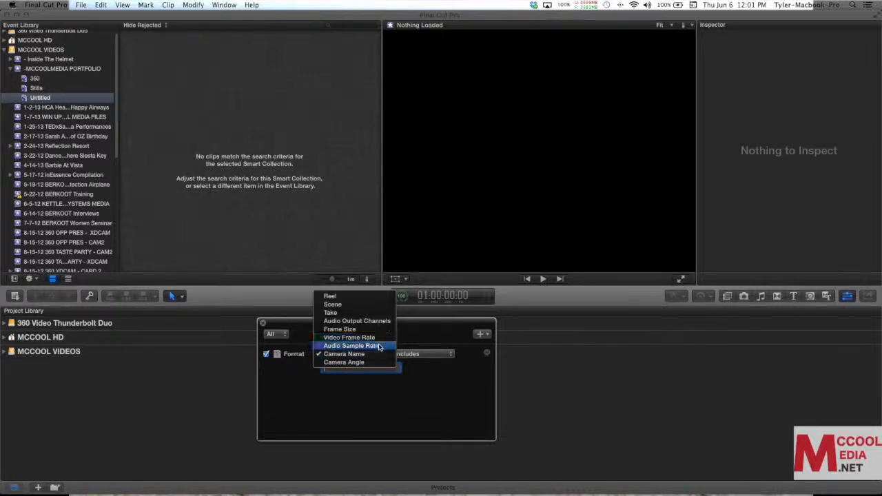
mouse_move(349, 337)
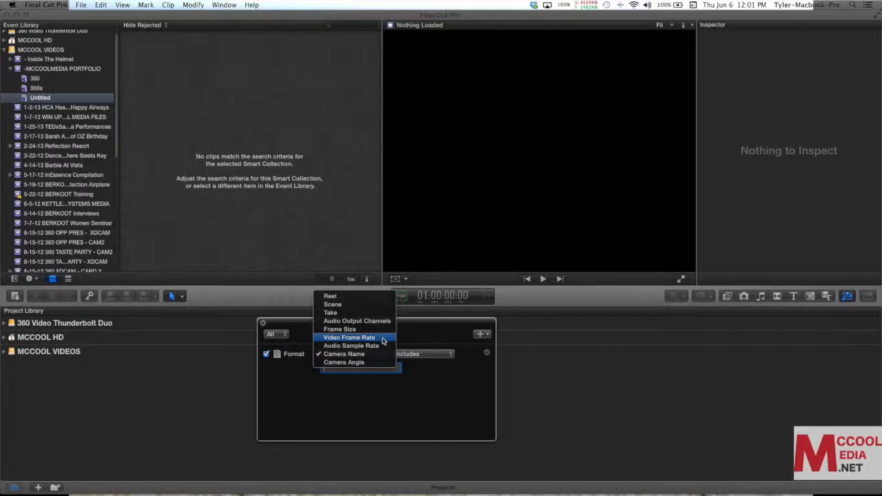
click(349, 336)
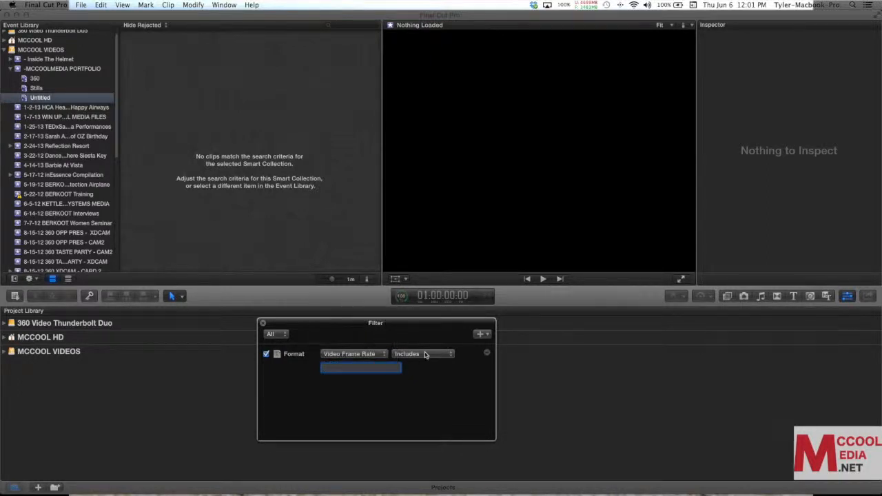
click(422, 354)
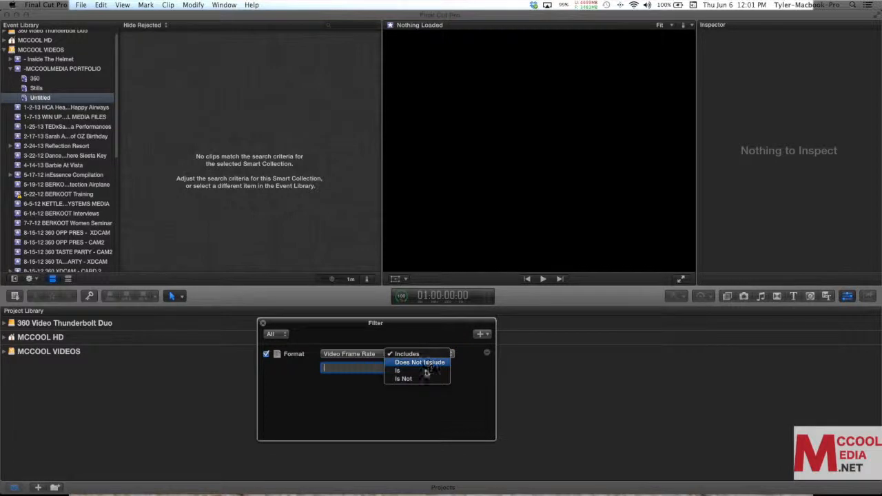
mouse_move(403, 379)
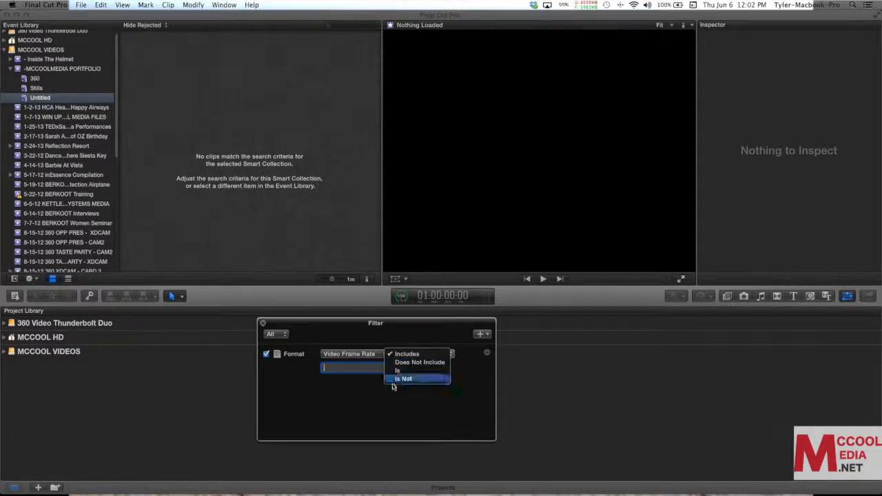
click(407, 353)
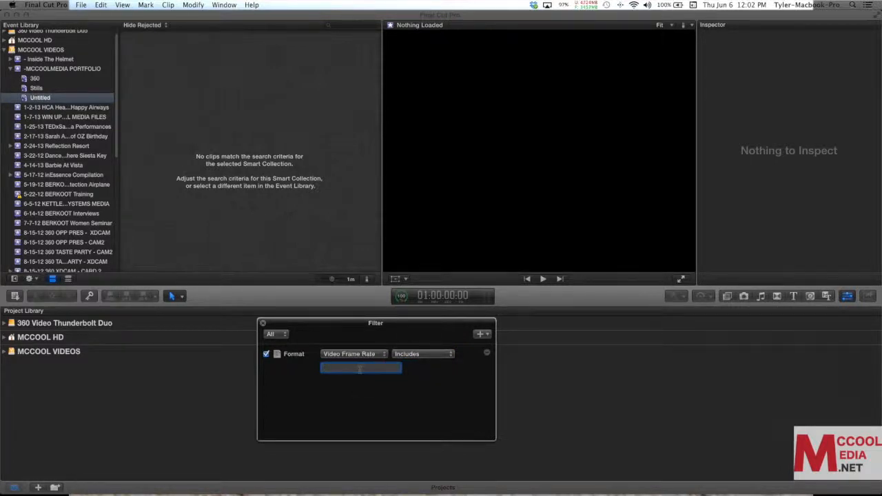
text(29.97)
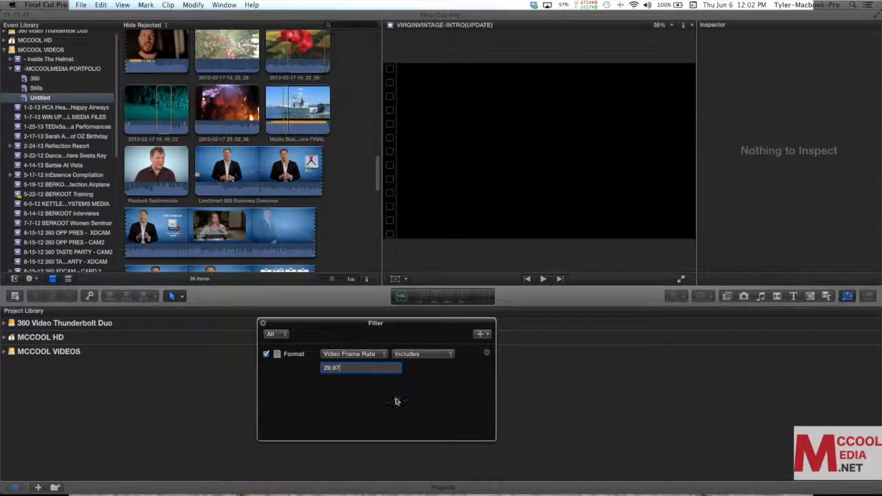
scroll(down, 3)
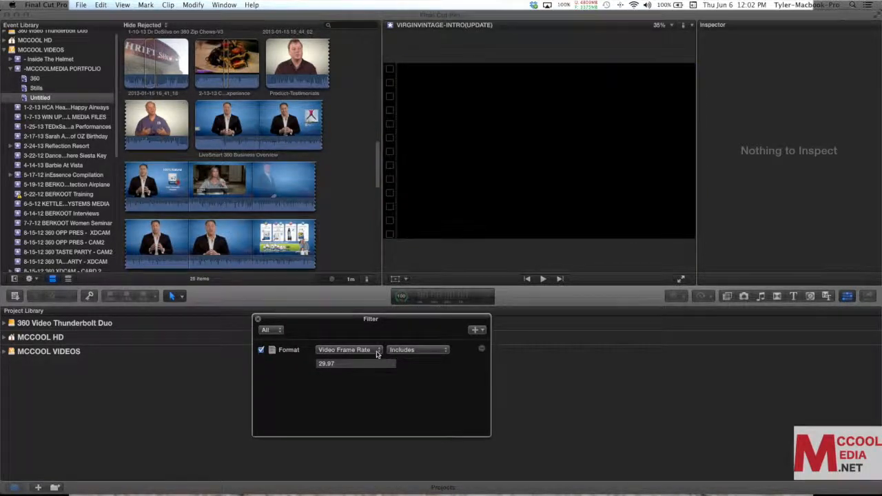
click(348, 350)
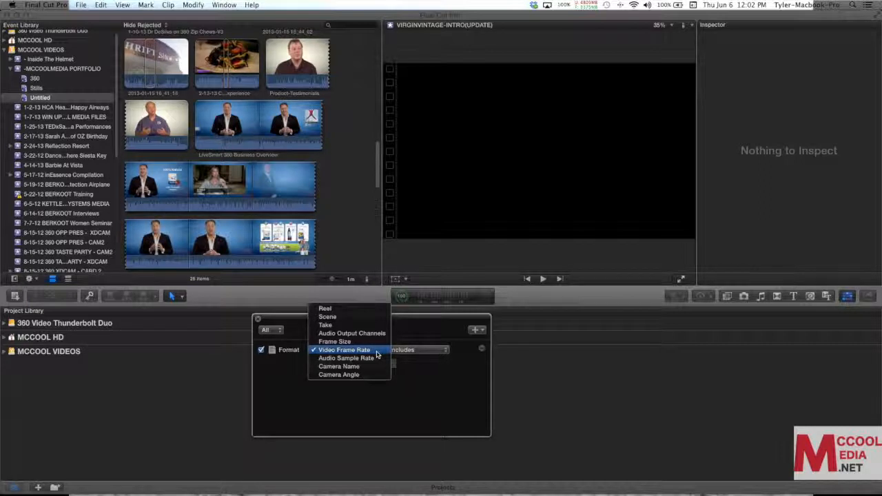
mouse_move(389, 405)
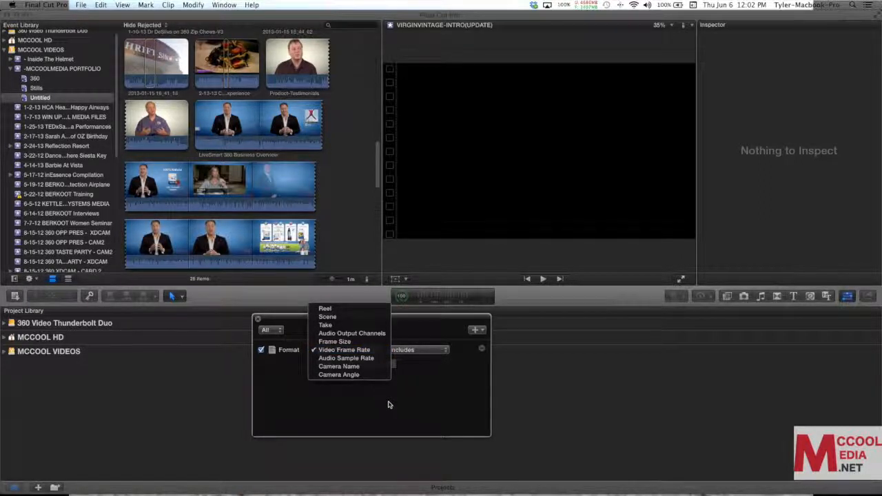
click(344, 349)
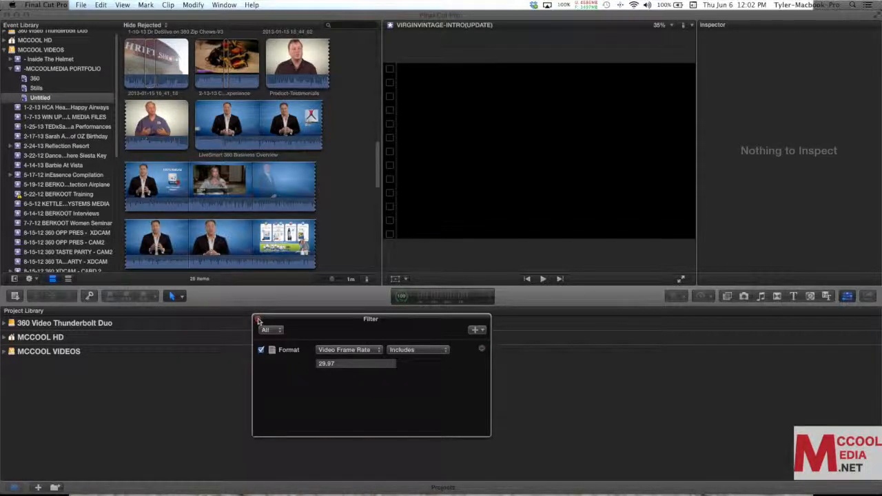
click(258, 319)
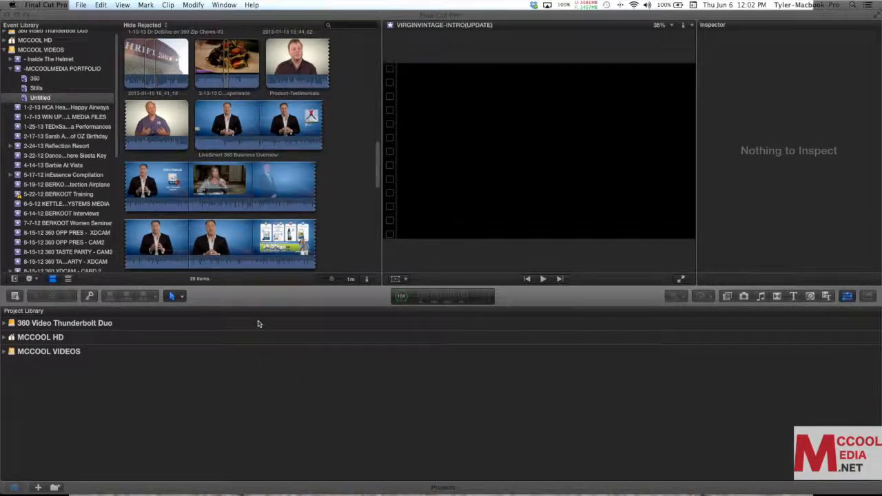